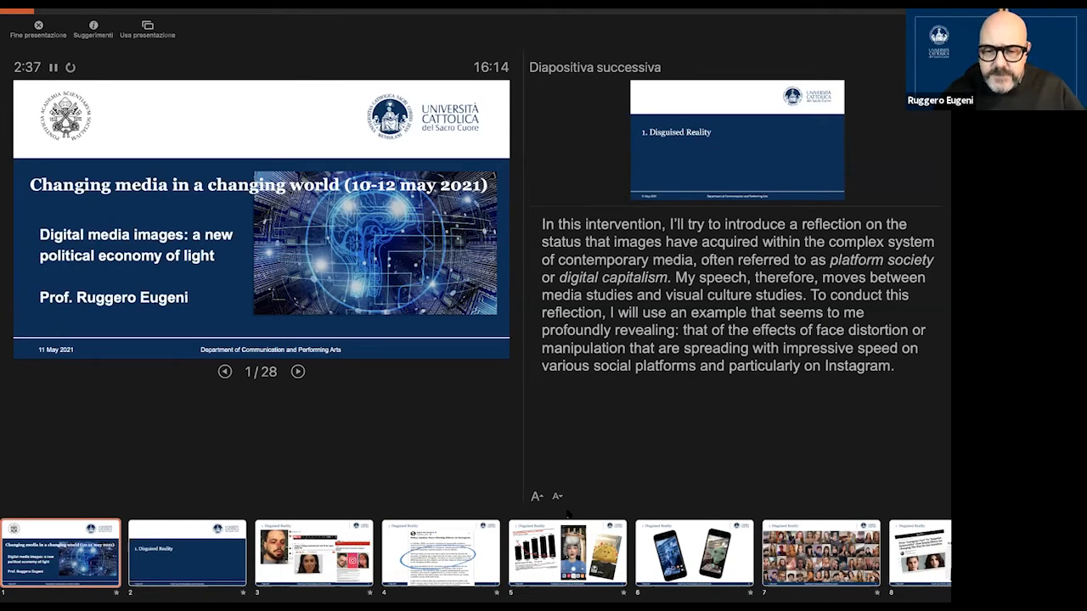
Advance past the title and Disguised Reality section slides to slide 3 on Instagram's FixMe filter.
{"action": "left_click", "coordinate": [298, 372]}
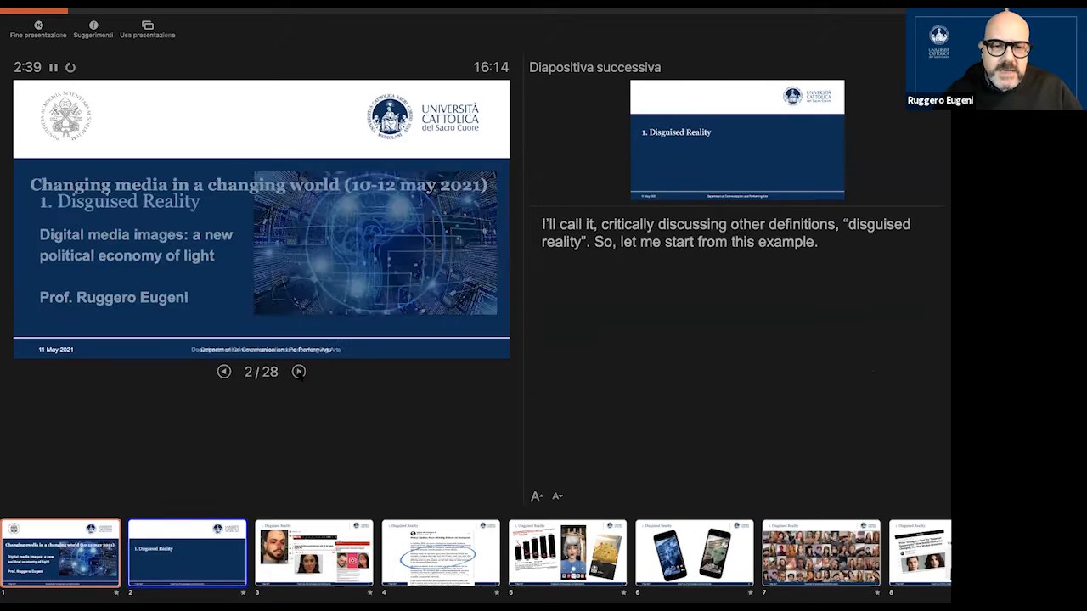
{"action": "left_click", "coordinate": [298, 372]}
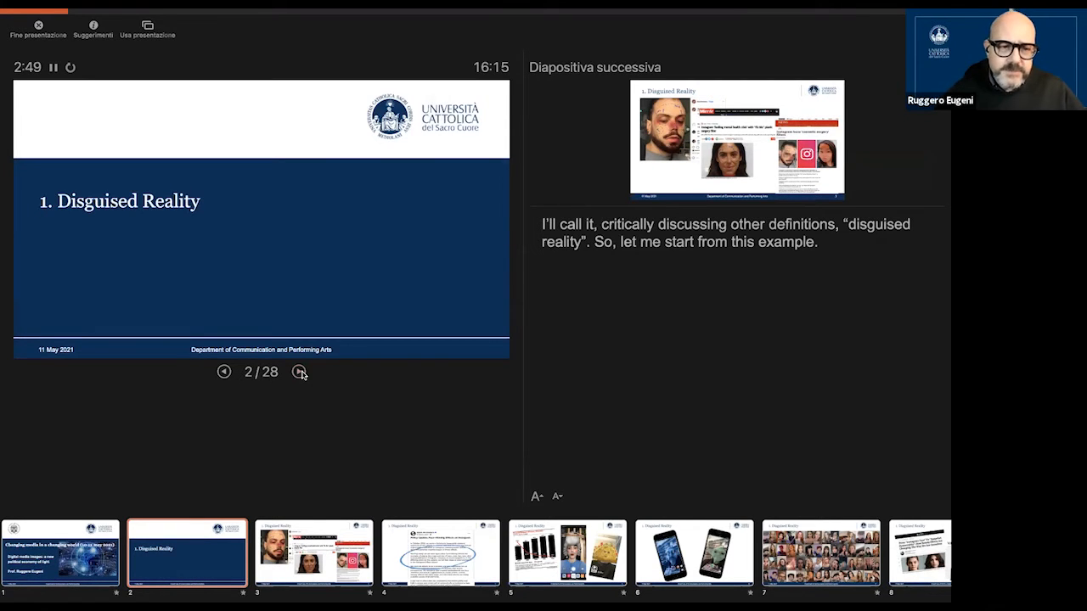
{"action": "left_click", "coordinate": [299, 372]}
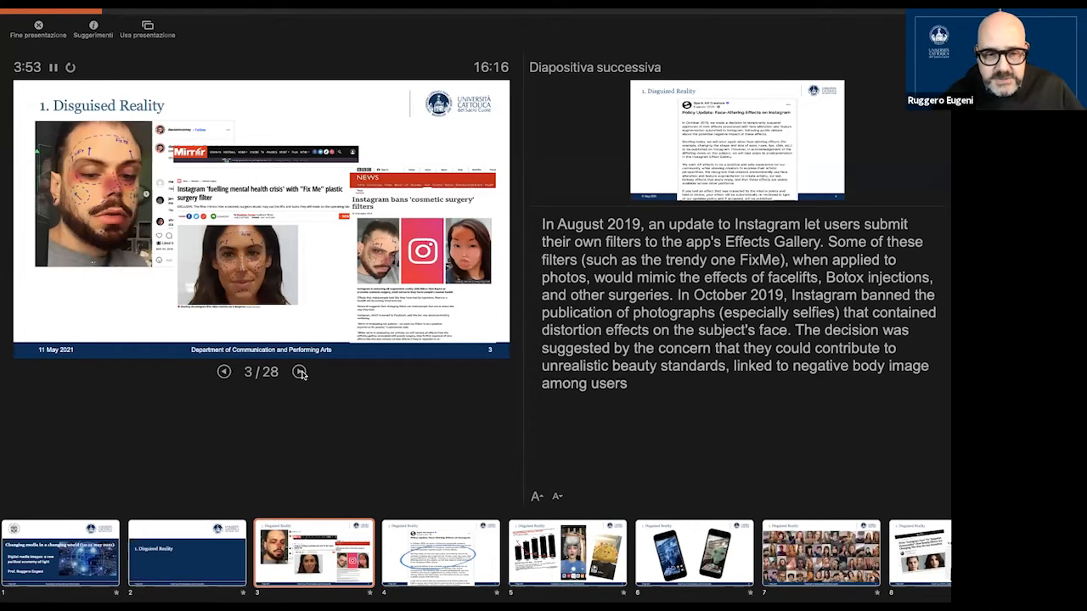
Pass the Spark AR policy slide to slide 5 and reveal face filter examples beside the chart.
{"action": "left_click", "coordinate": [298, 372]}
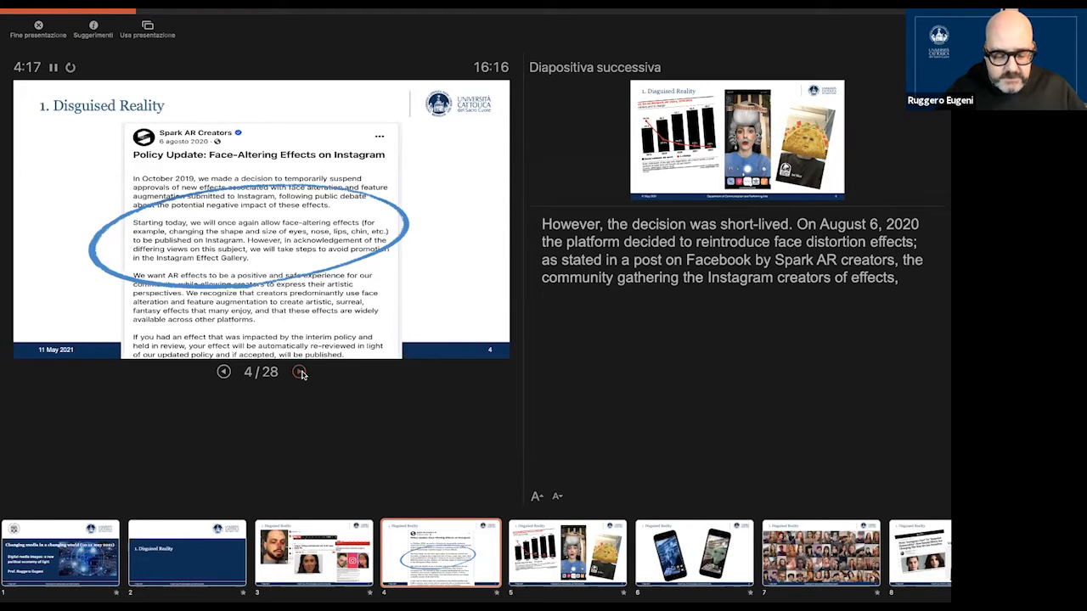
{"action": "left_click", "coordinate": [297, 371]}
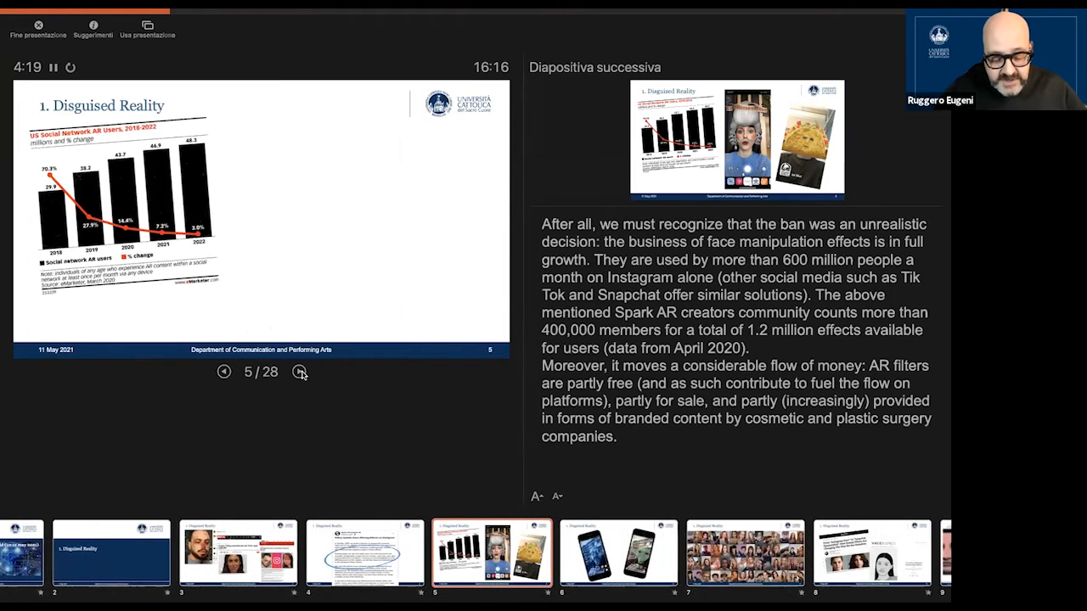
{"action": "left_click", "coordinate": [299, 372]}
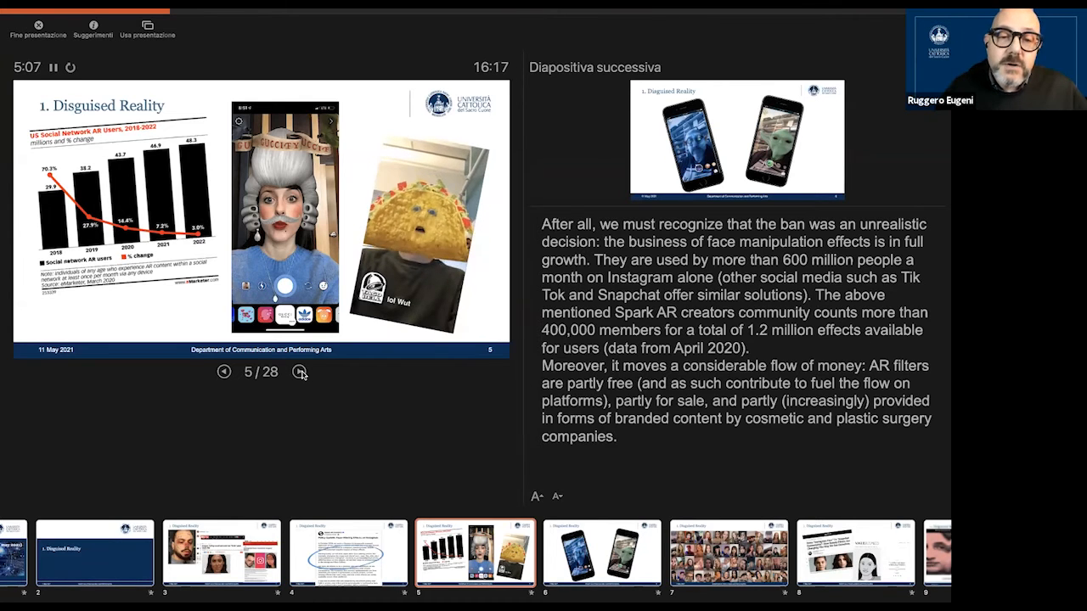
Advance through filtered phones, face grid and press headlines to slide 9's MIT Technology Review article.
{"action": "left_click", "coordinate": [299, 372]}
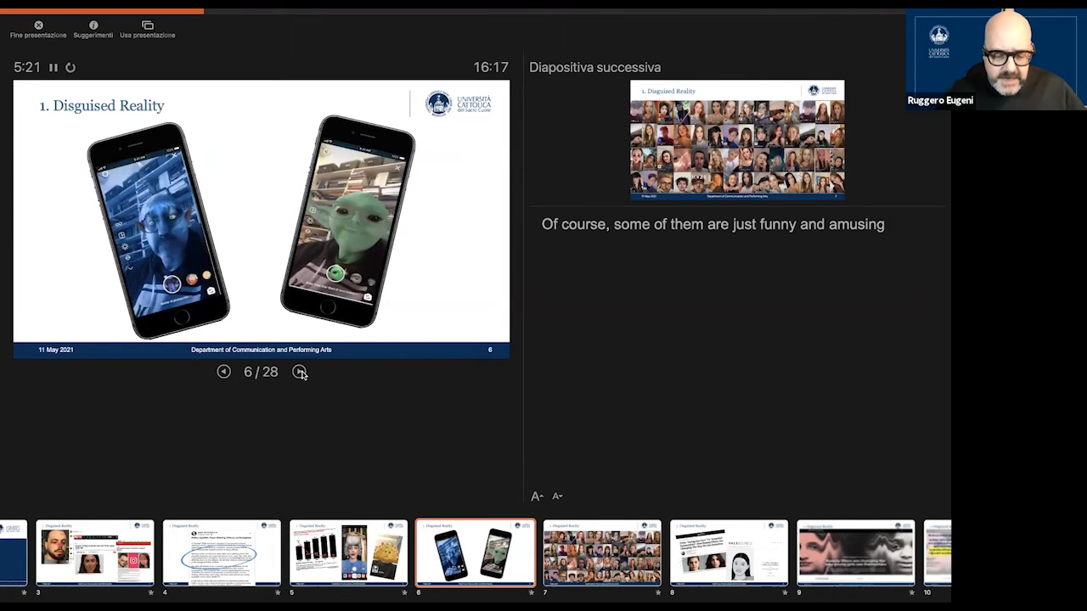
{"action": "left_click", "coordinate": [298, 372]}
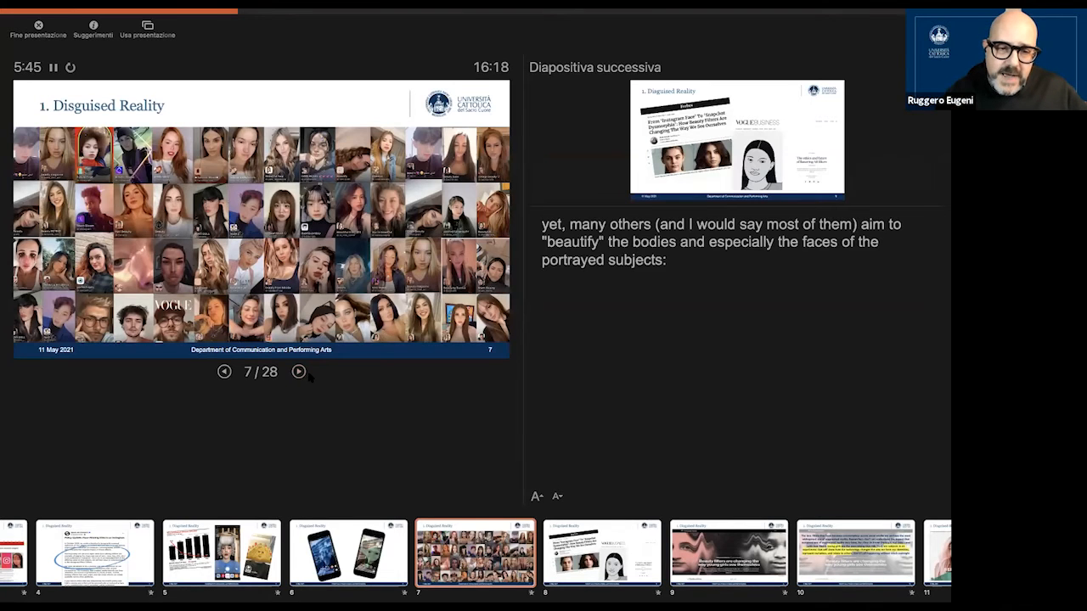
{"action": "left_click", "coordinate": [298, 372]}
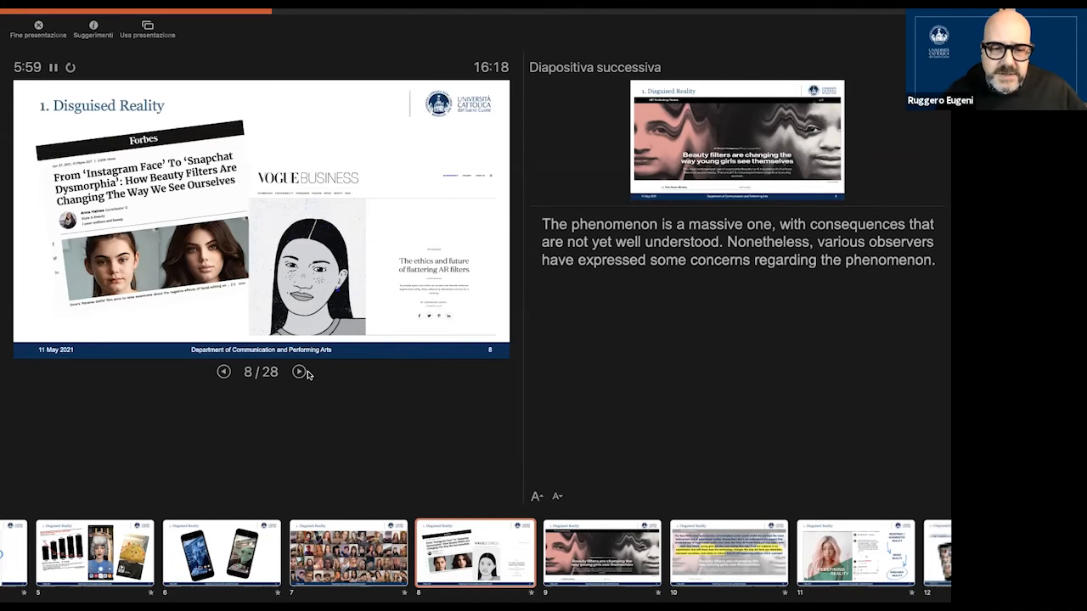
{"action": "left_click", "coordinate": [298, 372]}
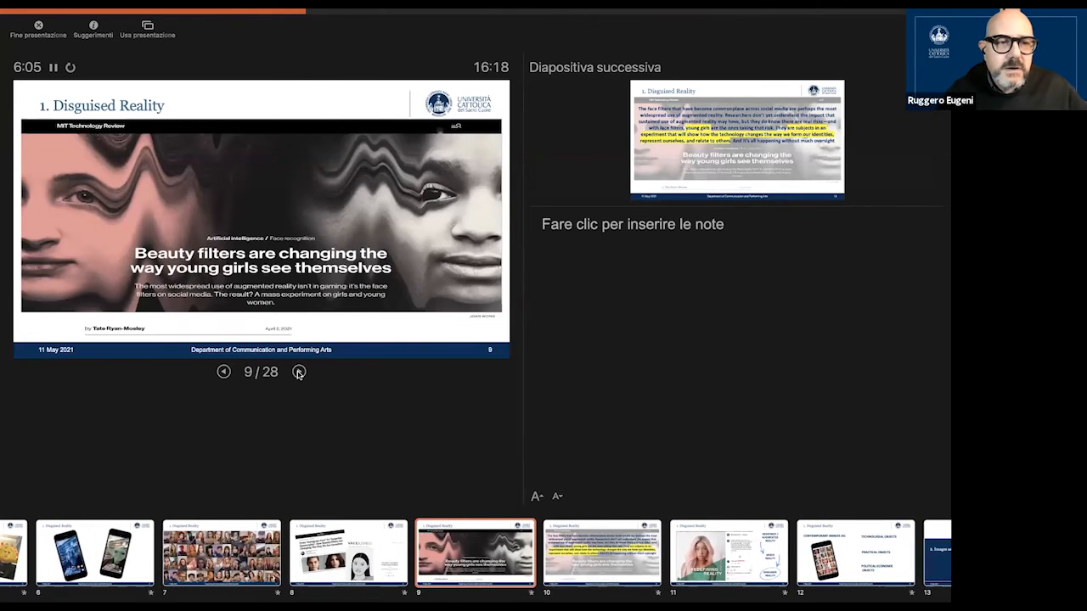
Advance via slide 10's highlighted excerpt to slide 11, the 'Redefining Reality' post.
{"action": "left_click", "coordinate": [298, 372]}
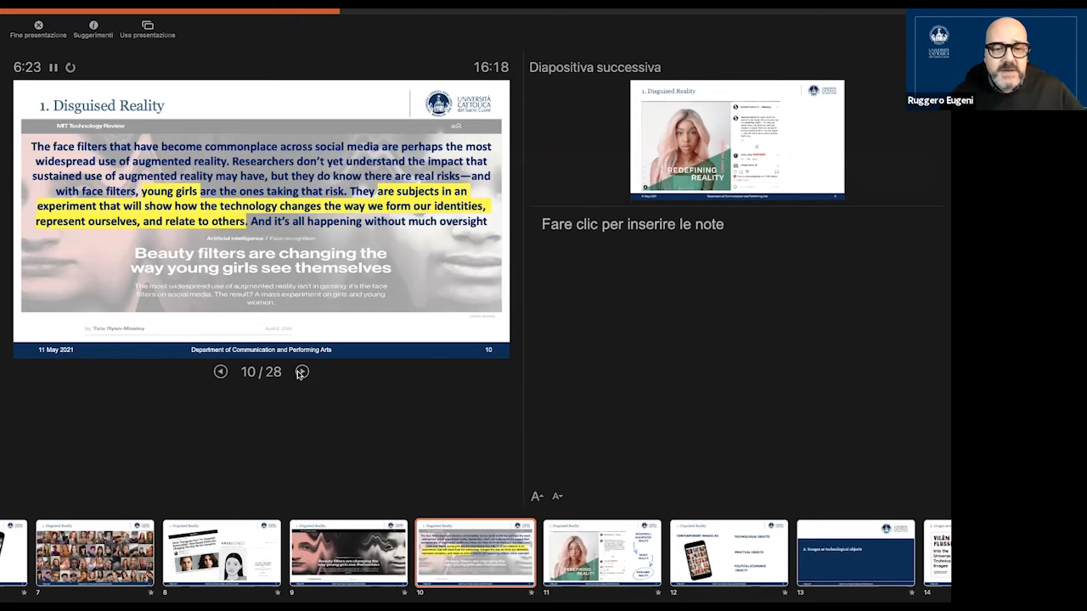
{"action": "left_click", "coordinate": [301, 372]}
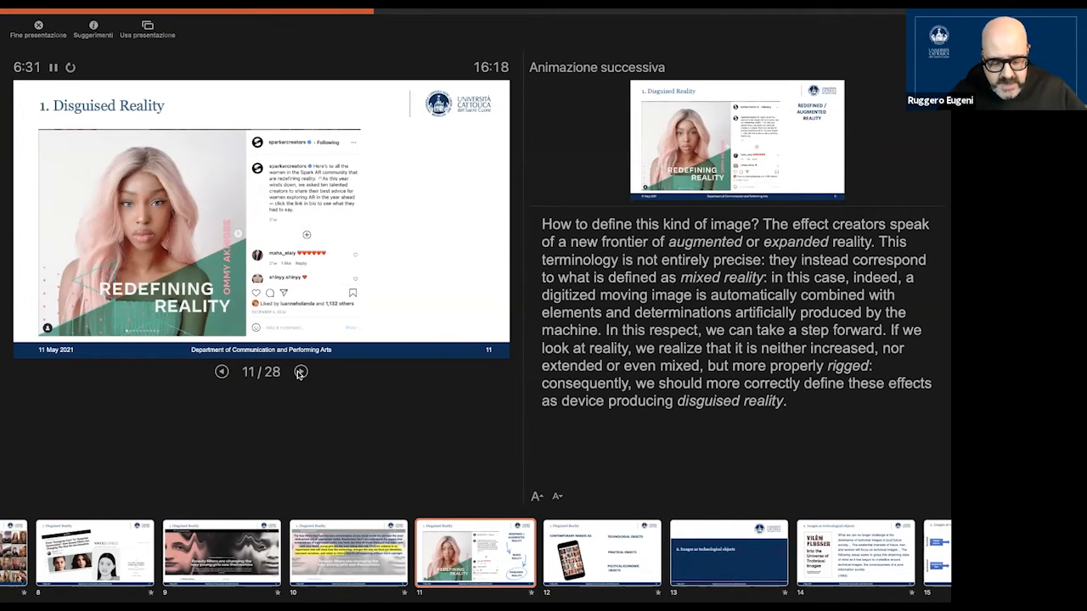
Reveal the Redefined, Mixed and Disguised Reality labels, then advance to slide 12 on contemporary images.
{"action": "left_click", "coordinate": [300, 372]}
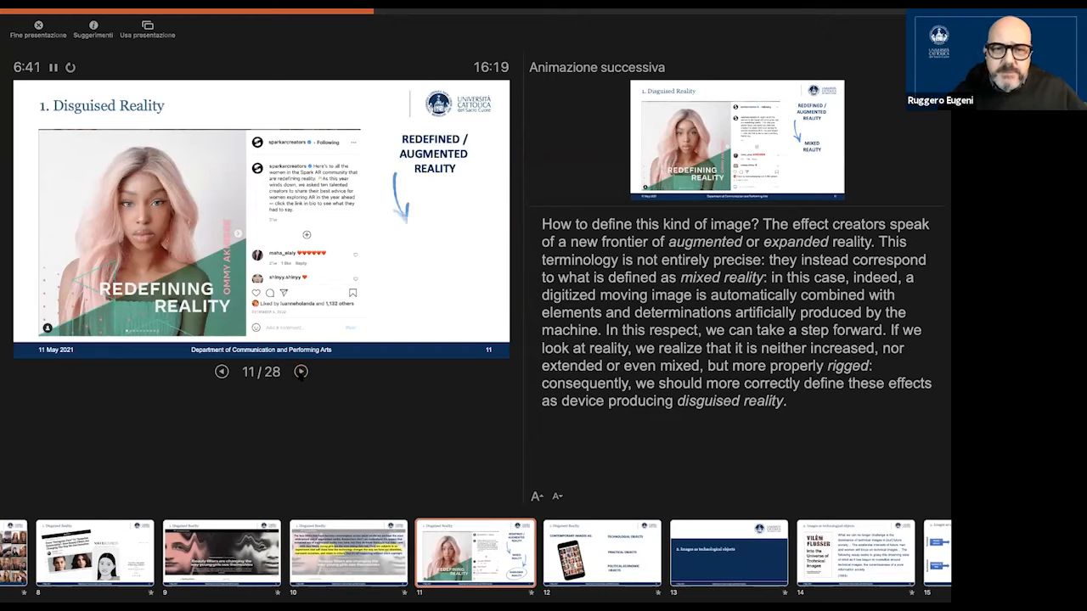
{"action": "left_click", "coordinate": [300, 372]}
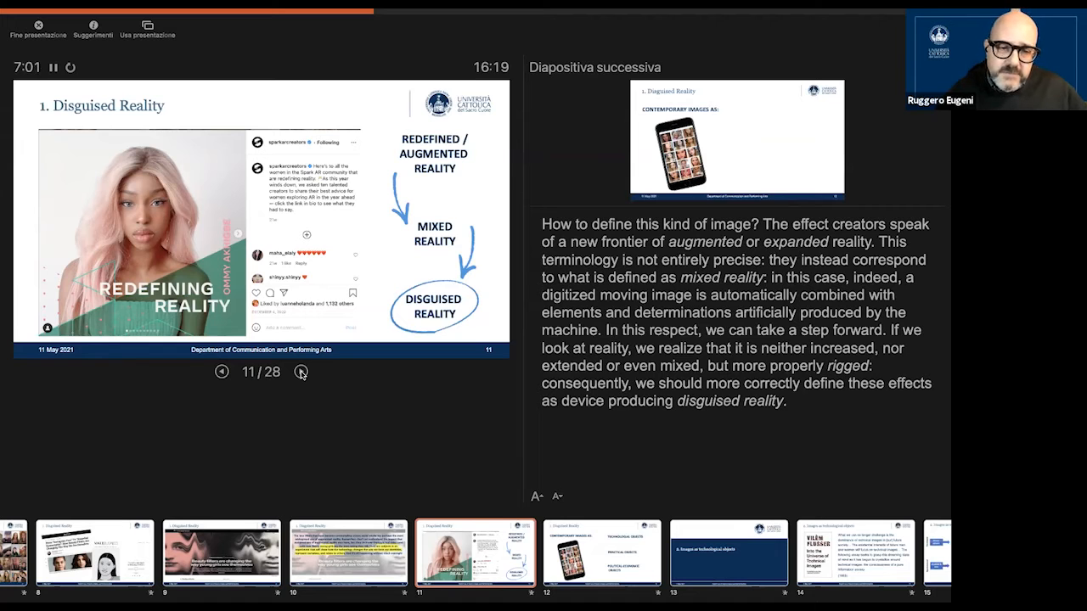
{"action": "left_click", "coordinate": [300, 372]}
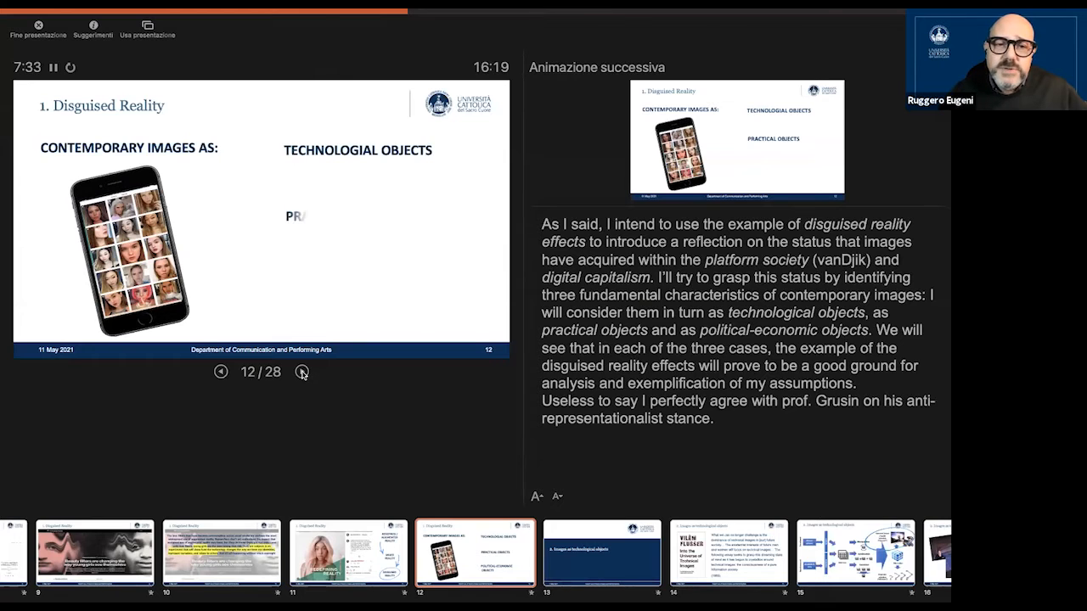
Reveal the practical and political-economic categories, then advance through section 2 and the Flusser quote to slide 15.
{"action": "left_click", "coordinate": [301, 372]}
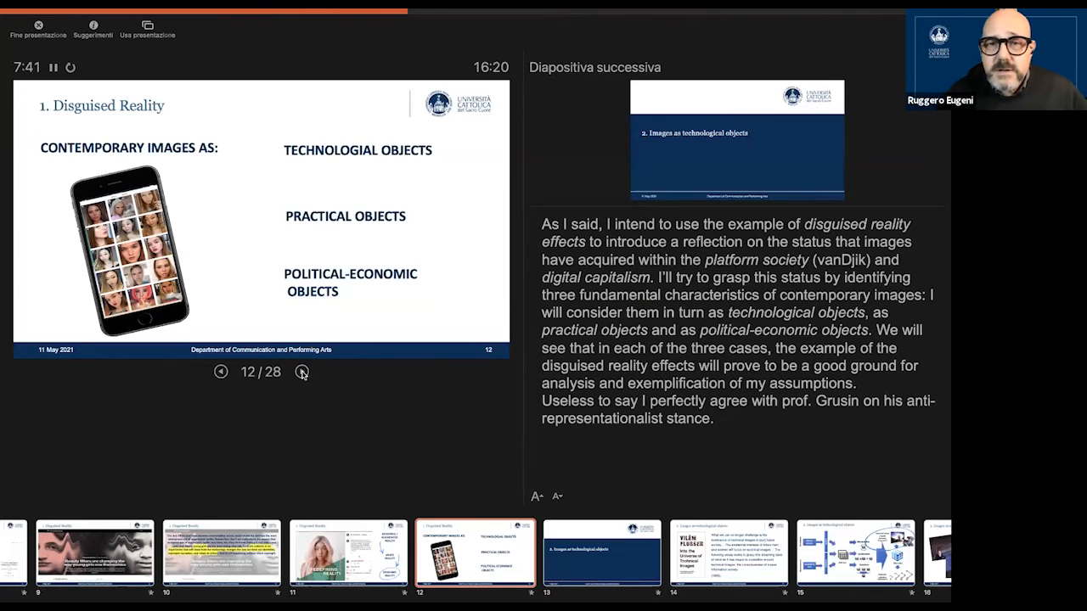
{"action": "left_click", "coordinate": [301, 372]}
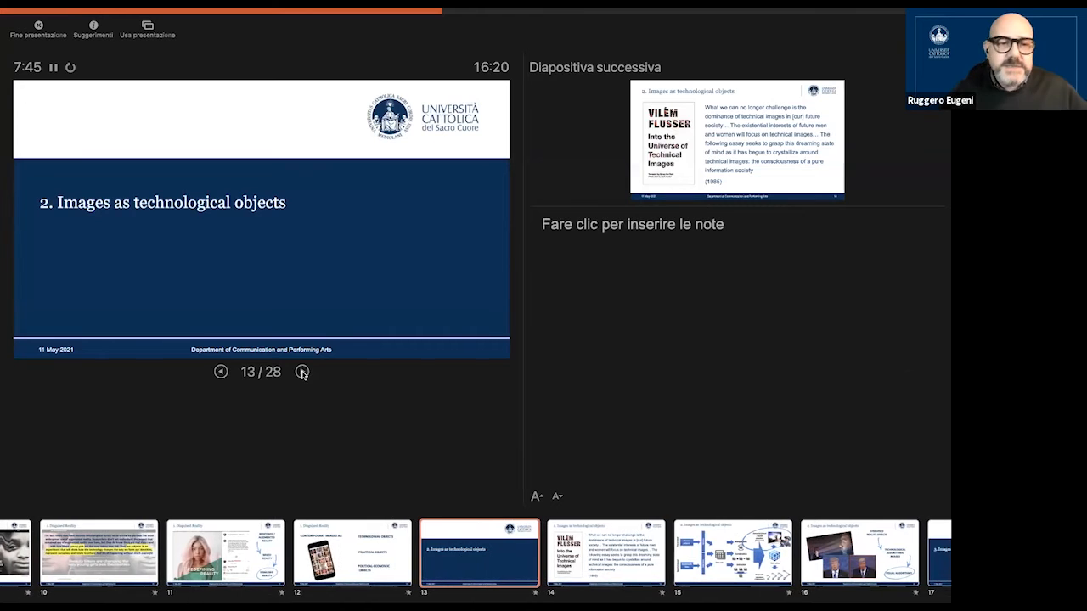
{"action": "left_click", "coordinate": [301, 372]}
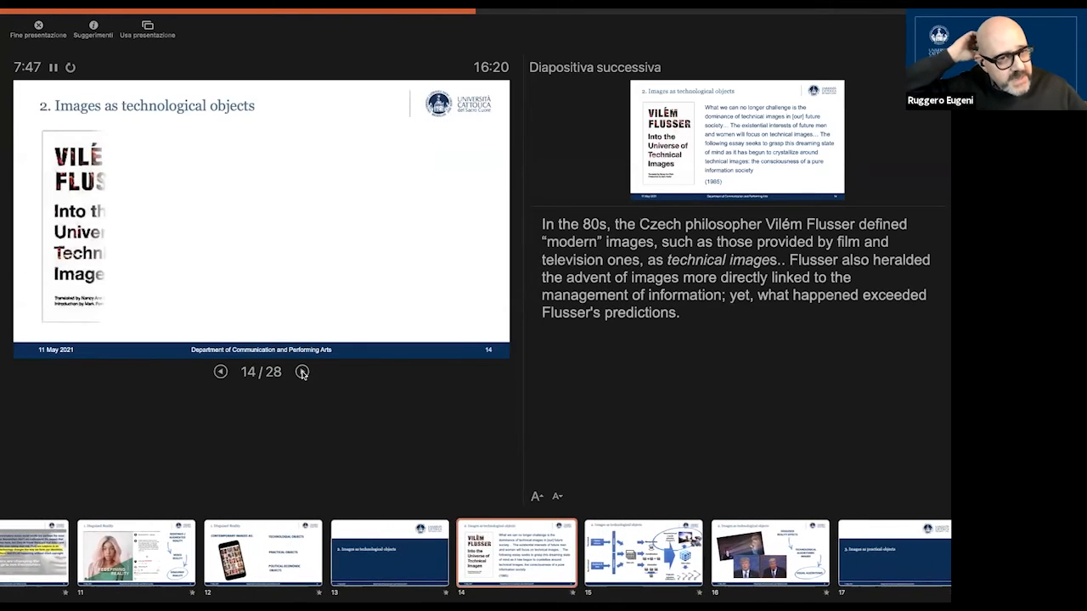
{"action": "left_click", "coordinate": [303, 372]}
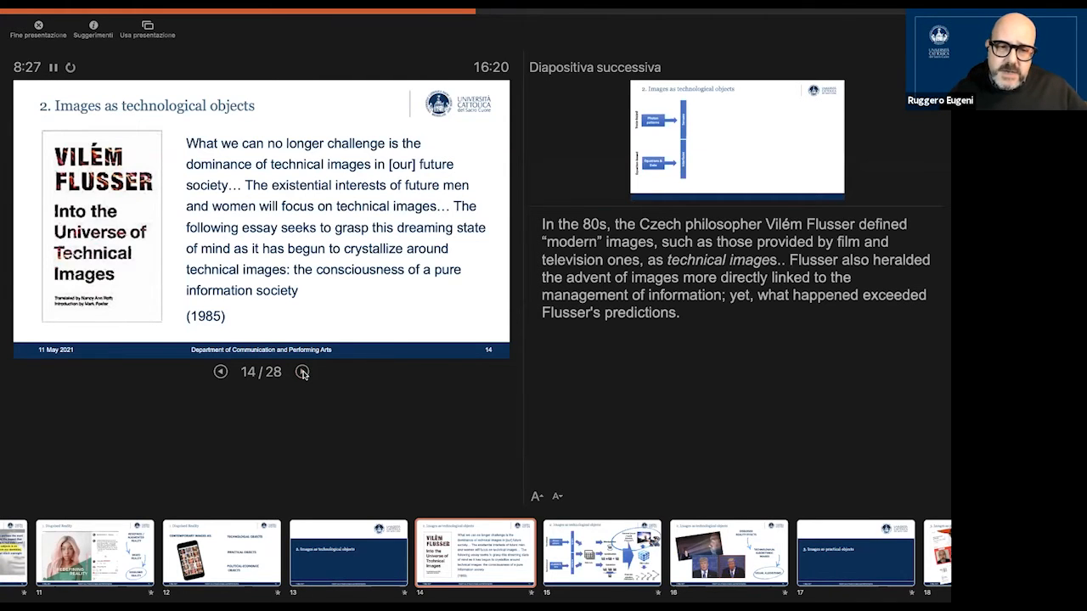
{"action": "left_click", "coordinate": [302, 372]}
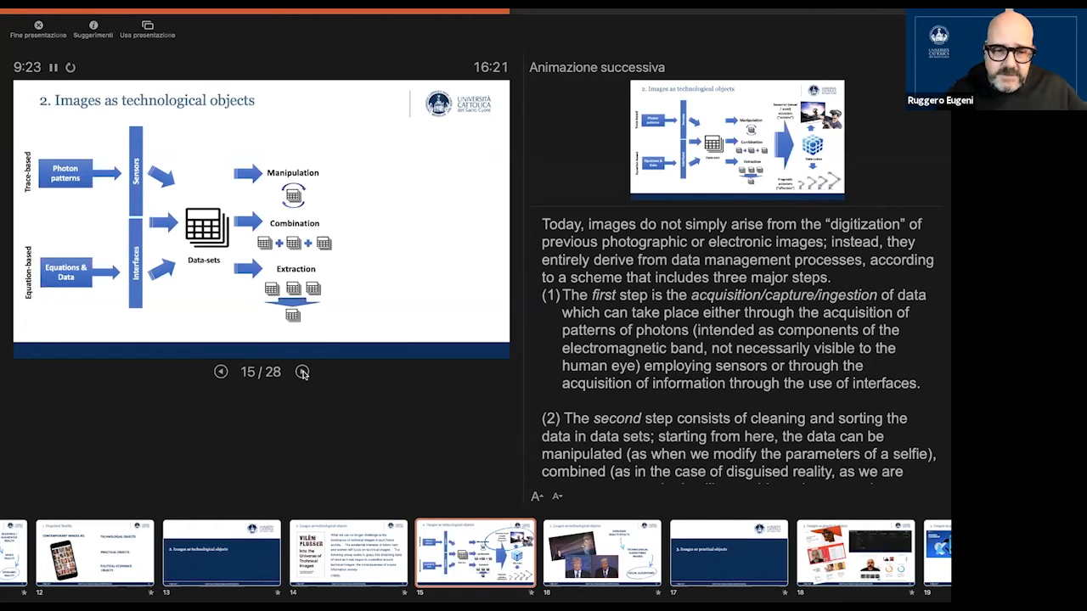
Play slide 15's animations, ending with the ink circle around the sensorial screen actuators.
{"action": "left_click", "coordinate": [303, 372]}
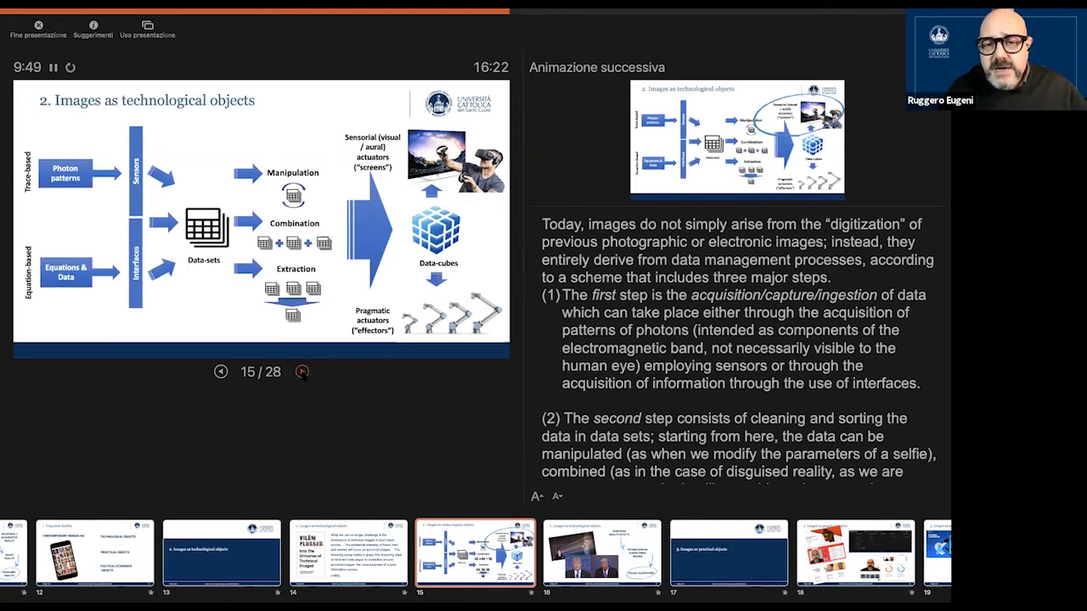
{"action": "left_click", "coordinate": [303, 372]}
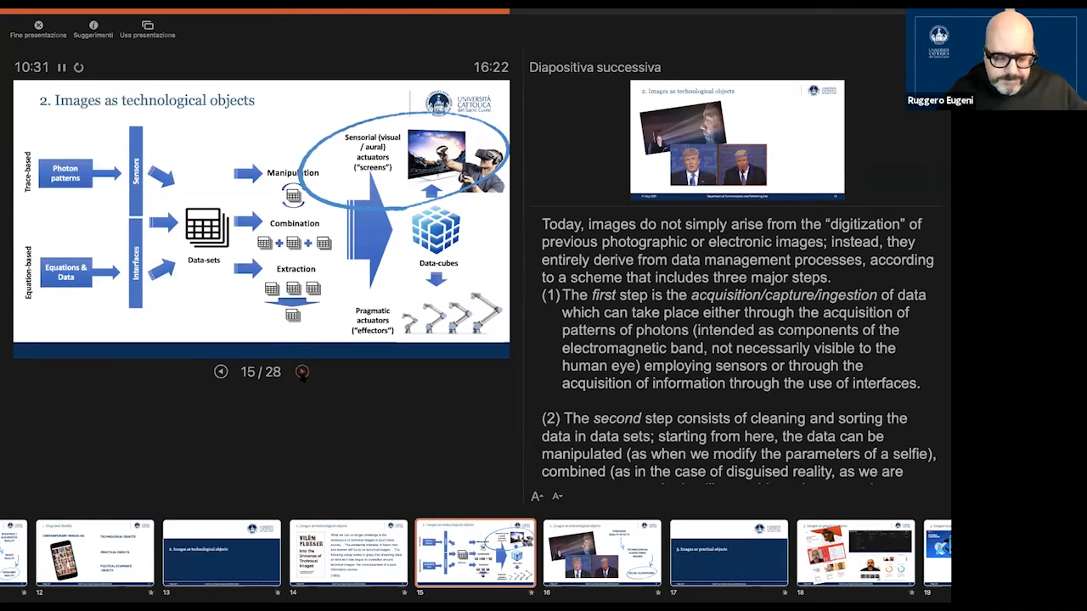
Advance to slide 16 with face-recognition and Trump face-swap images.
{"action": "left_click", "coordinate": [302, 372]}
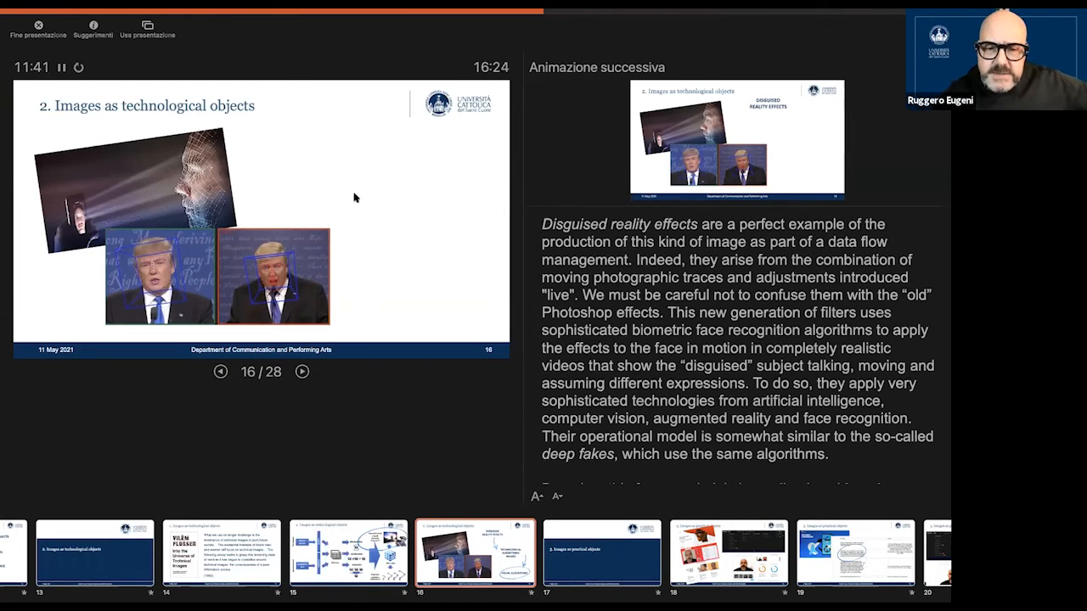
Scroll through slide 16's speaker notes on disguised reality effects and visual algorithms.
{"action": "scroll", "scroll_direction": "down", "scroll_amount": 3}
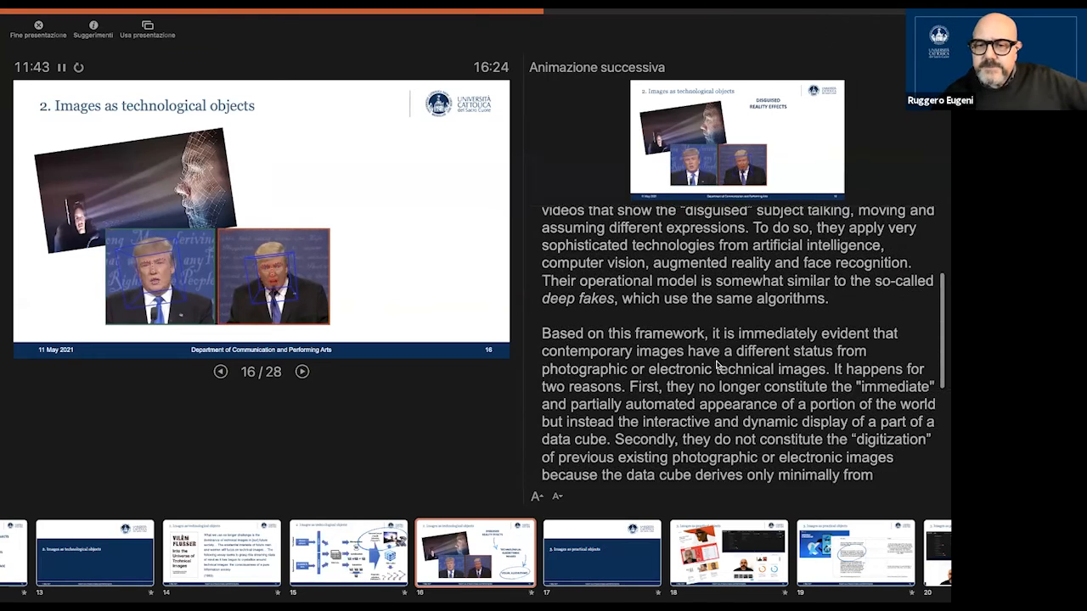
{"action": "scroll", "scroll_direction": "down", "scroll_amount": 3}
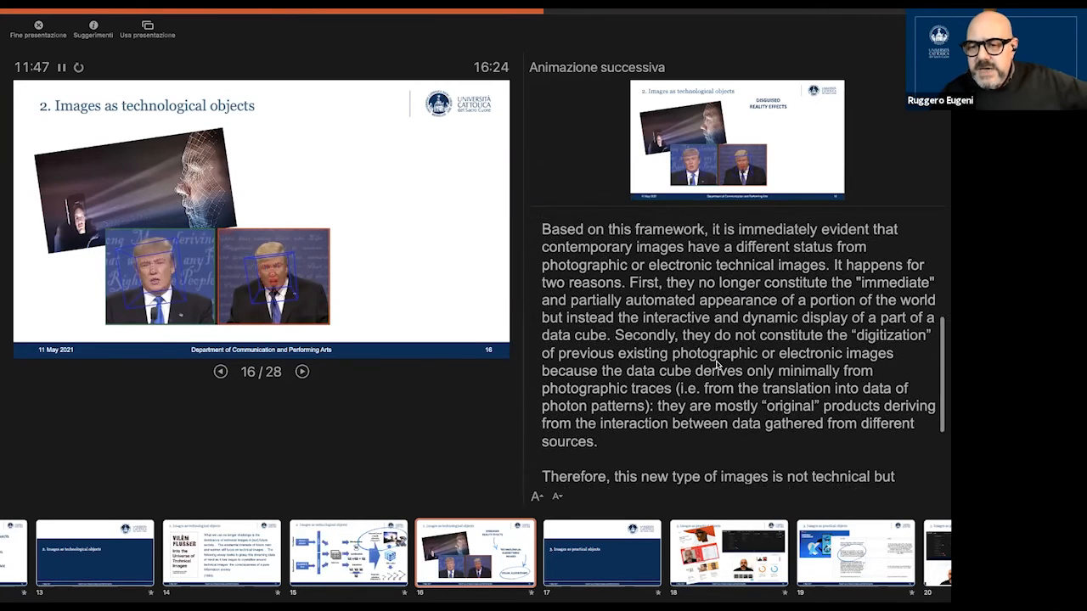
{"action": "scroll", "scroll_direction": "down", "scroll_amount": 3}
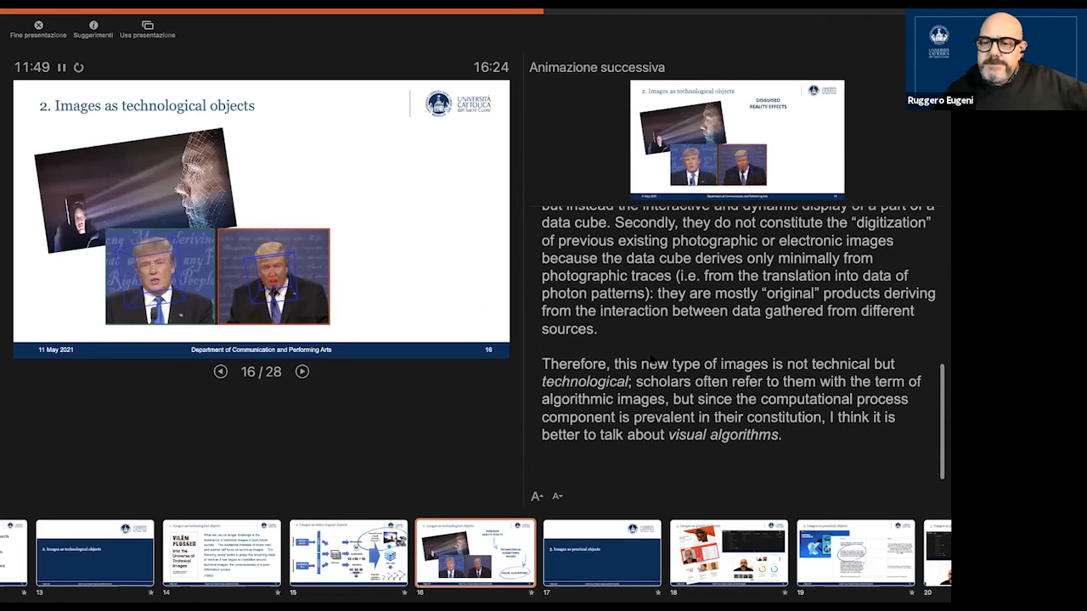
{"action": "scroll", "scroll_direction": "up", "scroll_amount": 3}
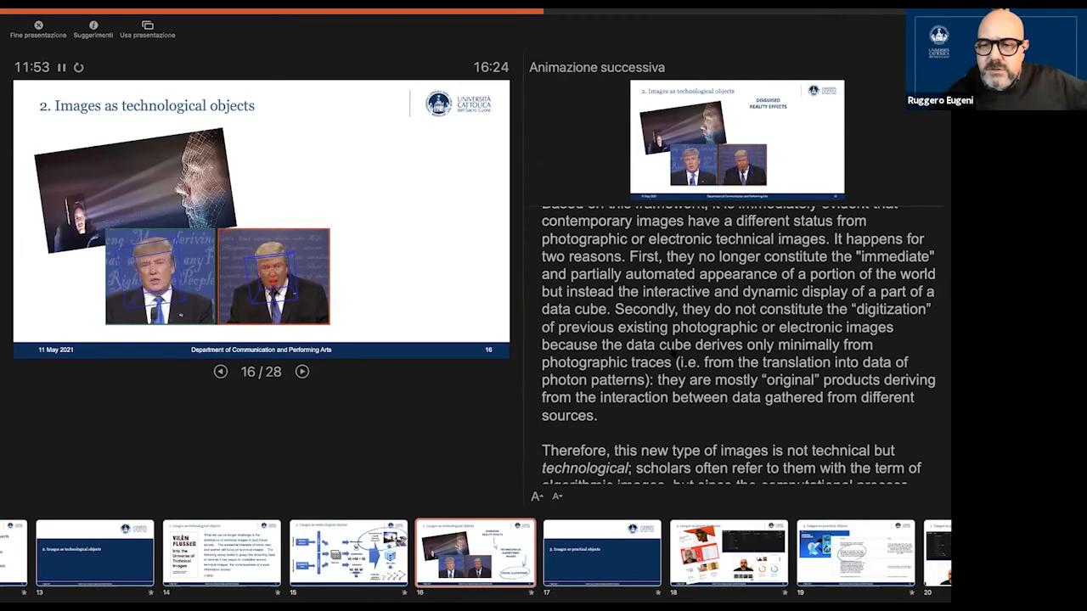
{"action": "scroll", "scroll_direction": "down", "scroll_amount": 3}
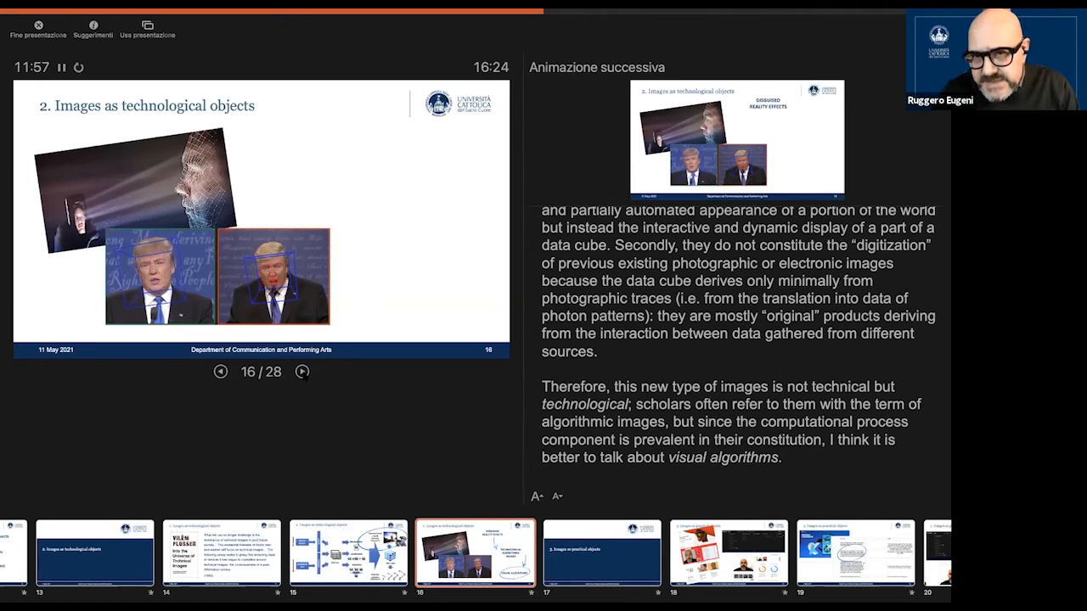
{"action": "scroll", "scroll_direction": "down", "scroll_amount": 3}
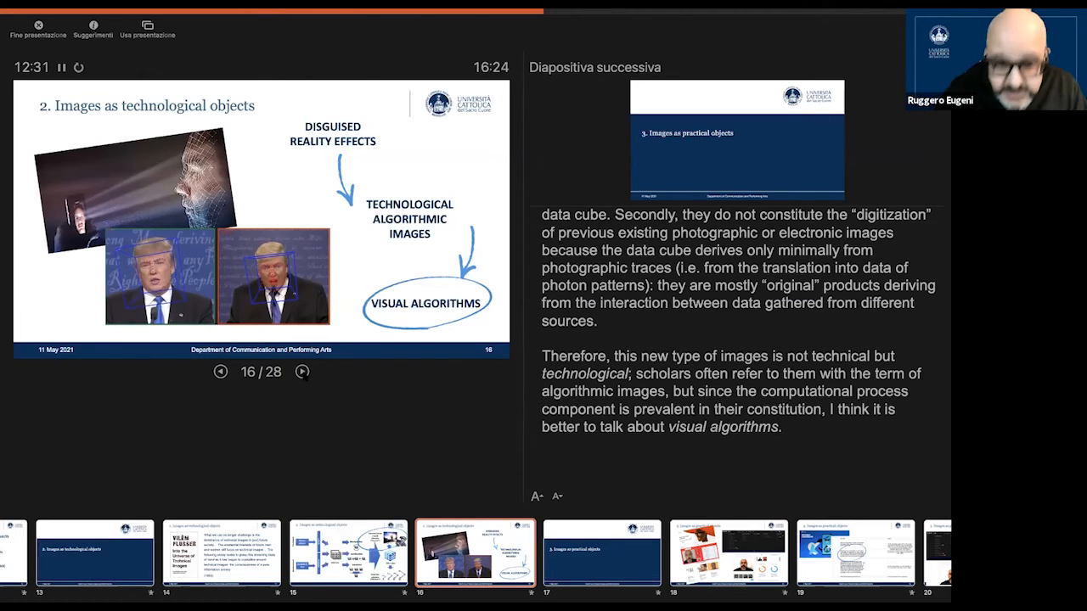
Pass the 'Images as practical objects' section slide to slide 18's facial-aesthetics website.
{"action": "left_click", "coordinate": [301, 372]}
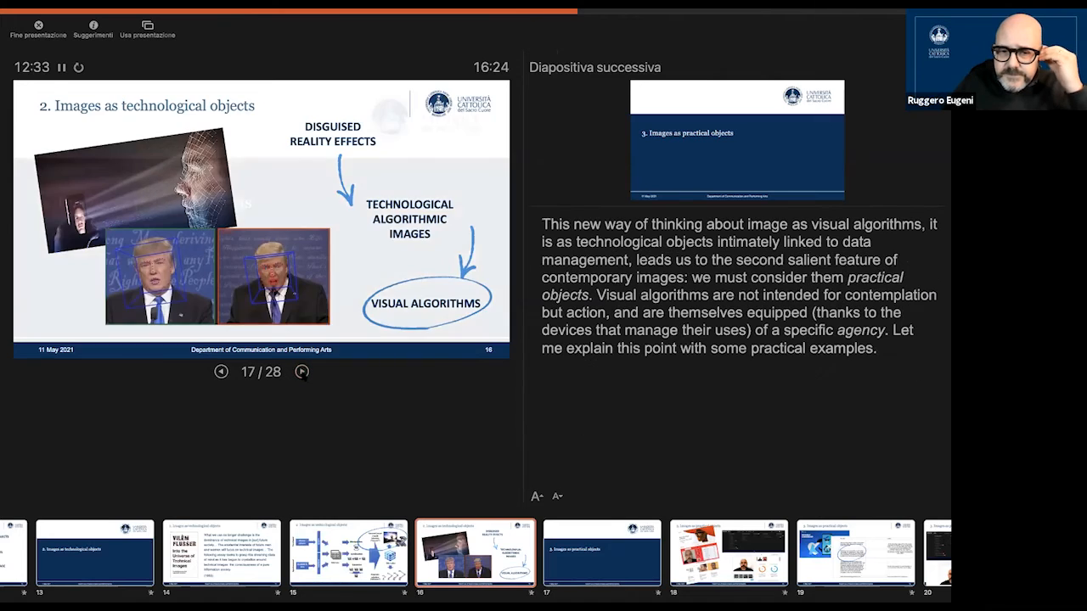
{"action": "left_click", "coordinate": [300, 371]}
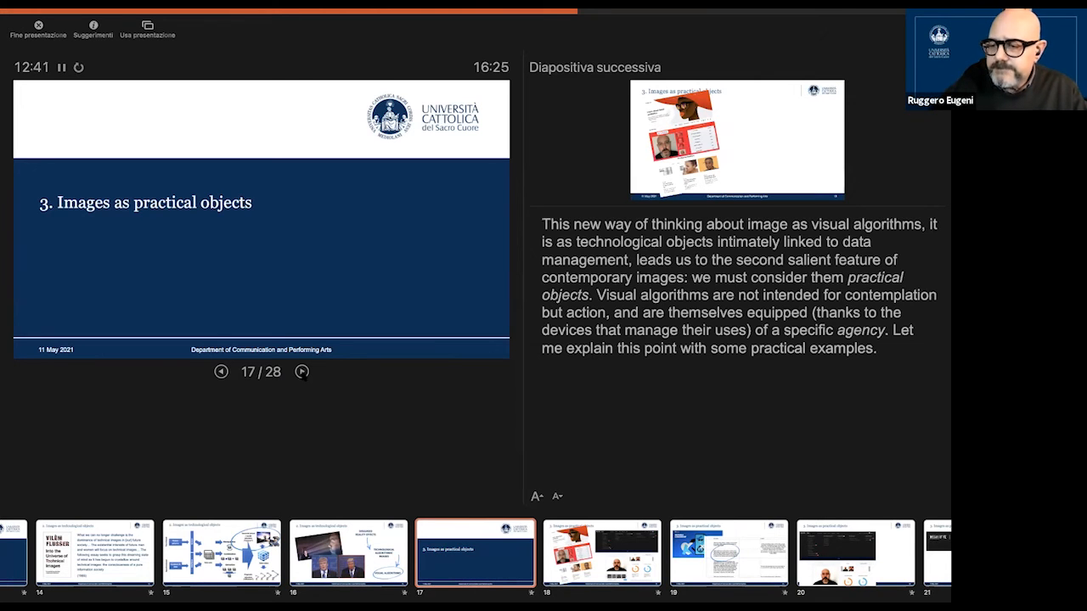
{"action": "left_click", "coordinate": [301, 372]}
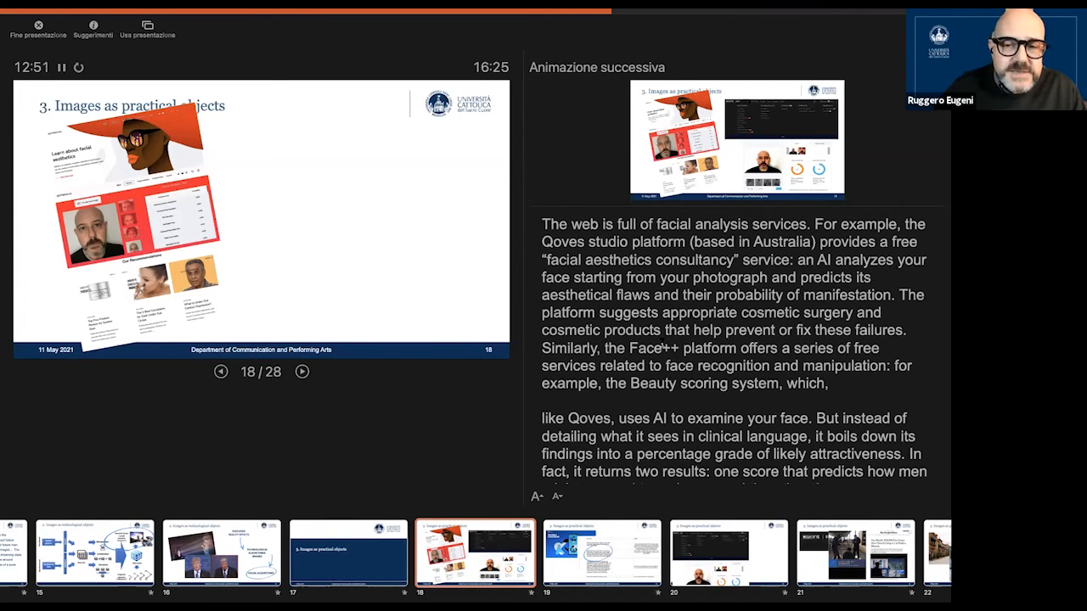
Scroll the speaker notes and reveal the Face++ beauty-scoring screenshot on slide 18.
{"action": "scroll", "scroll_direction": "down", "scroll_amount": 3}
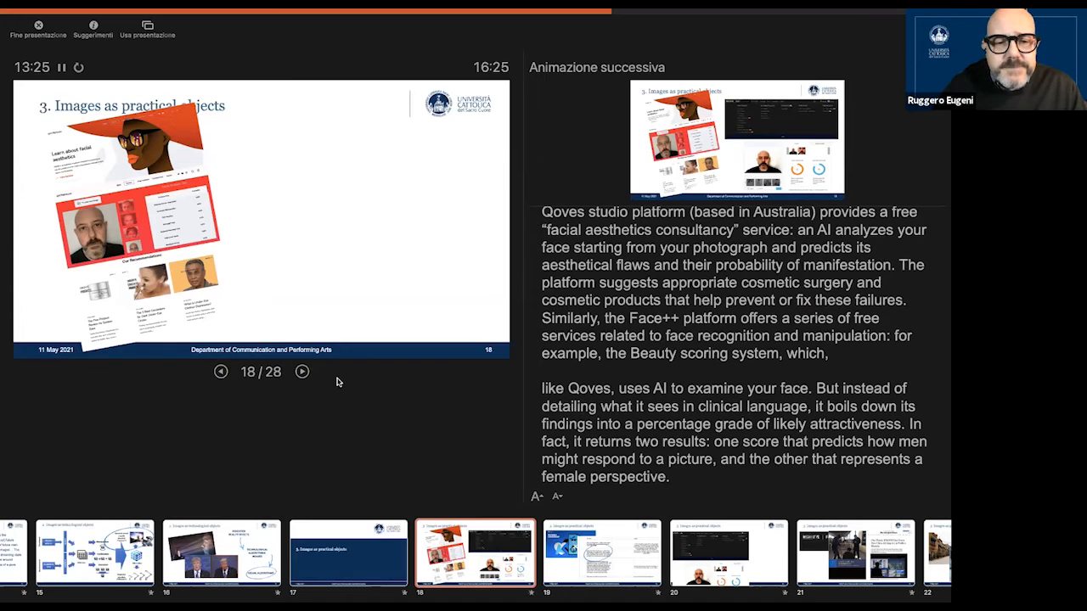
{"action": "left_click", "coordinate": [303, 372]}
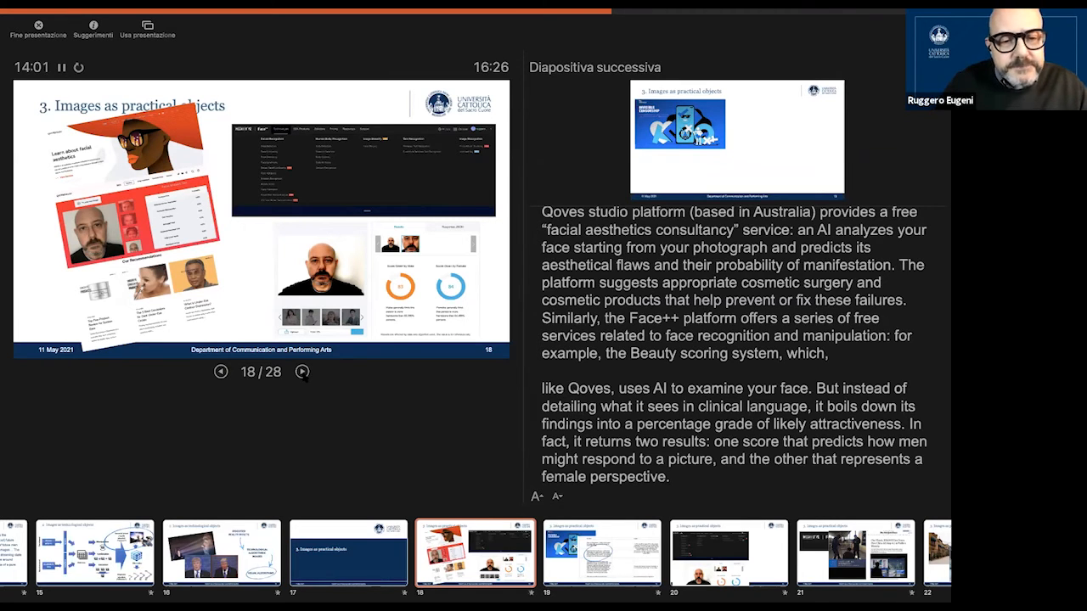
Advance to slide 19 with the TikTok 'Invisible Censorship' illustration.
{"action": "left_click", "coordinate": [301, 371]}
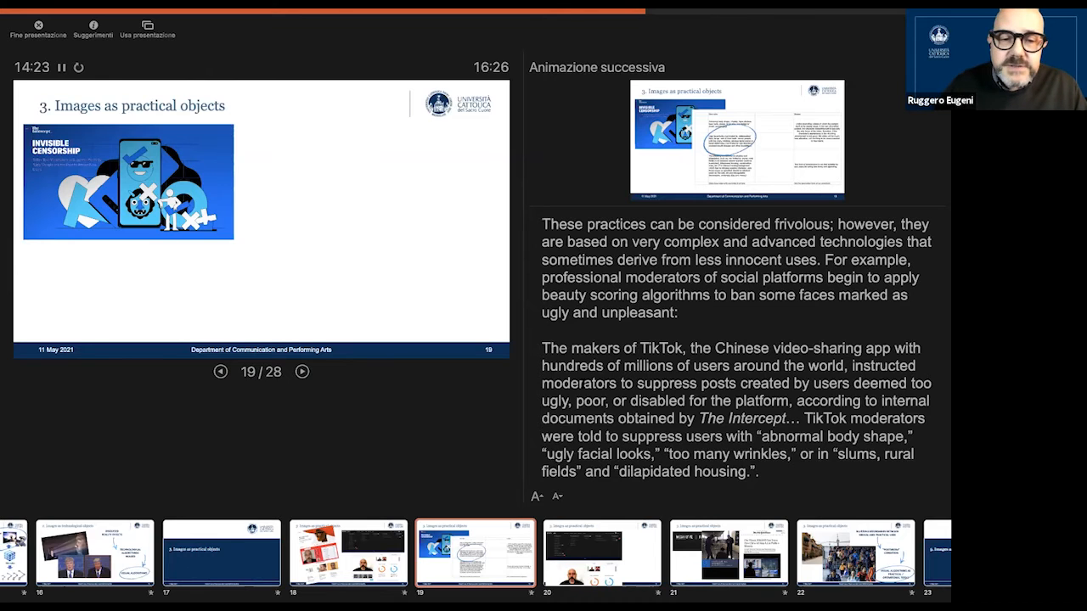
Reveal the TikTok moderation rules table, circle the facial-looks rule, then advance to slide 20.
{"action": "left_click", "coordinate": [301, 372]}
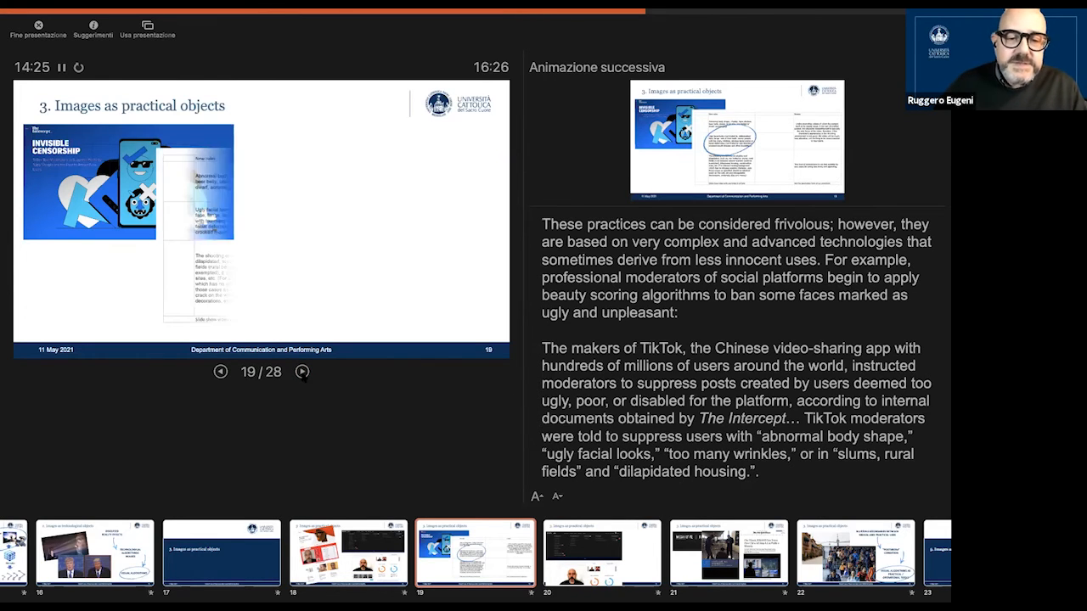
{"action": "left_click", "coordinate": [302, 372]}
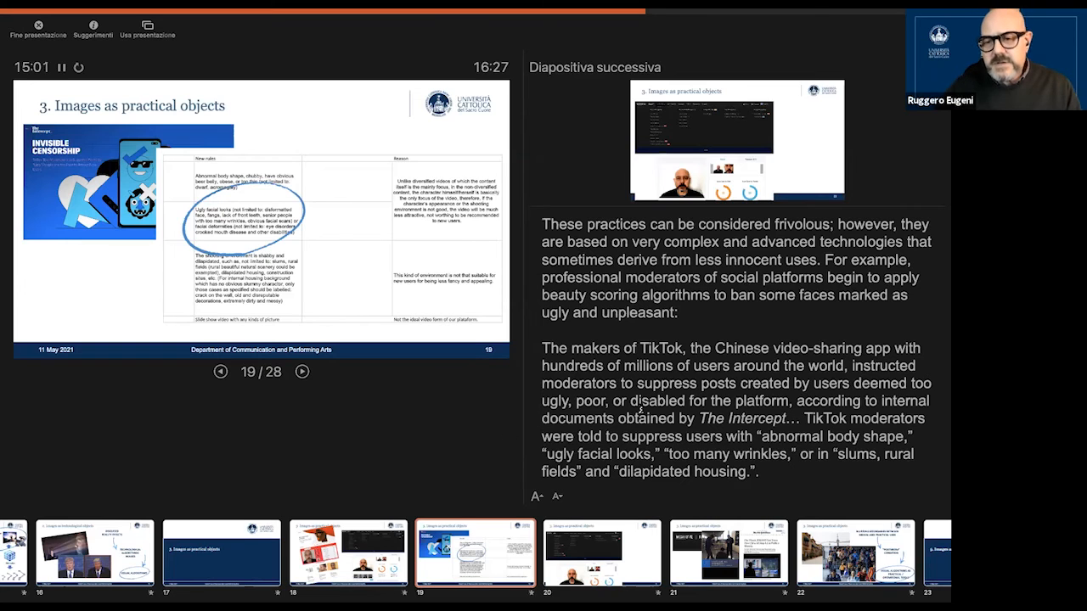
{"action": "scroll", "scroll_direction": "down", "scroll_amount": 3}
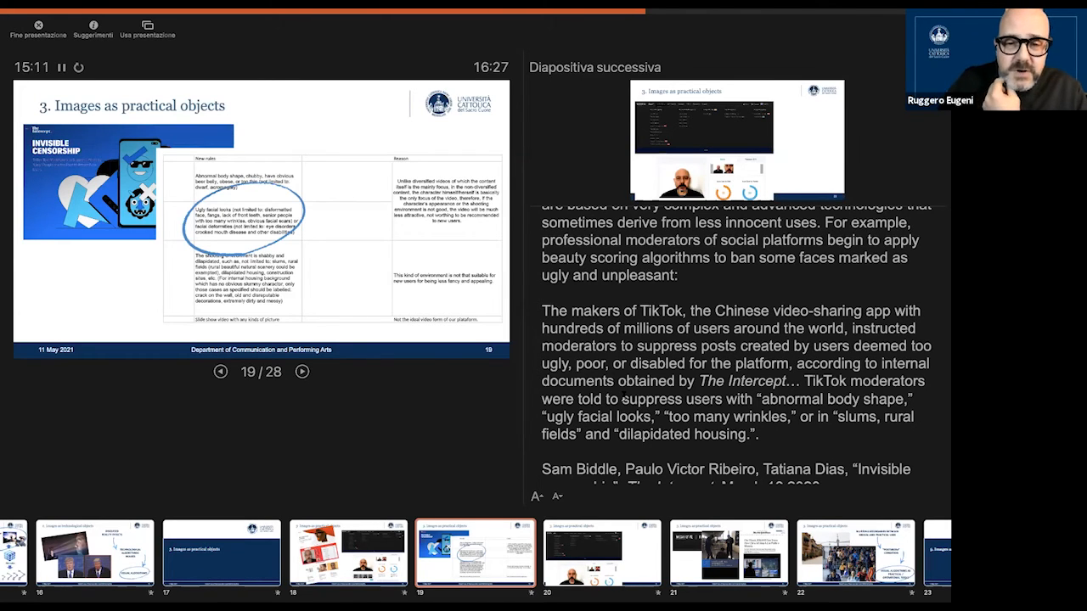
{"action": "scroll", "scroll_direction": "down", "scroll_amount": 3}
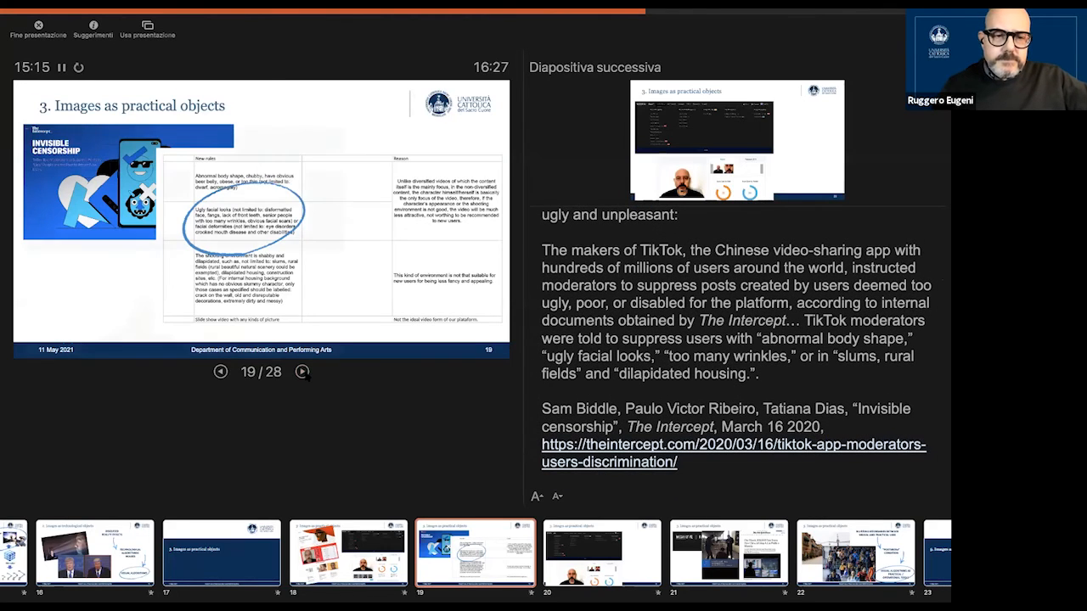
{"action": "left_click", "coordinate": [302, 371]}
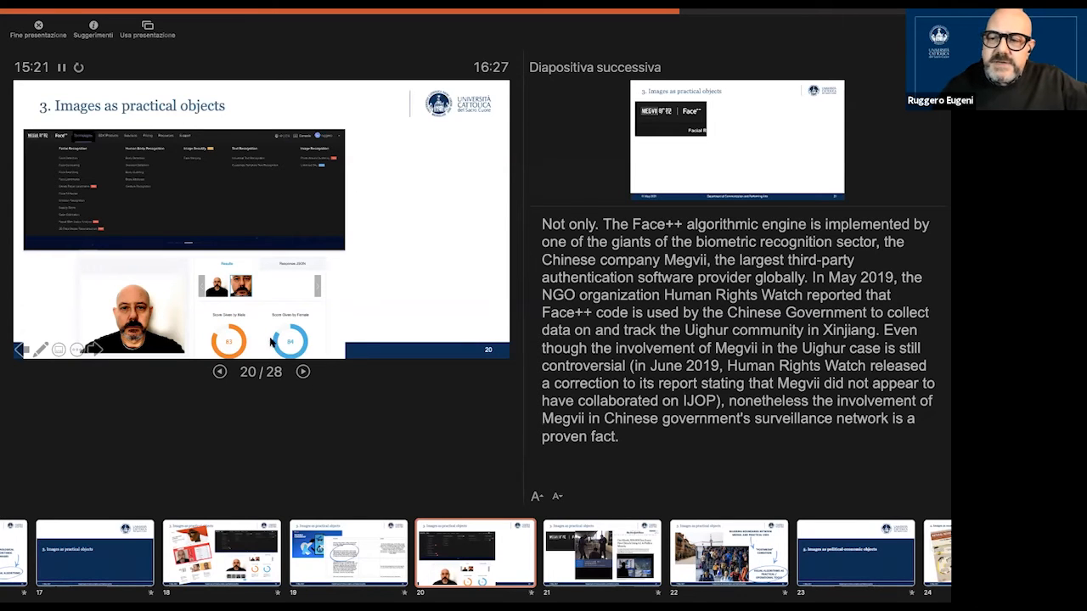
Step through slide 21 on Megvii Face++ and its animation, reaching slide 22's crowd photos.
{"action": "left_click", "coordinate": [302, 372]}
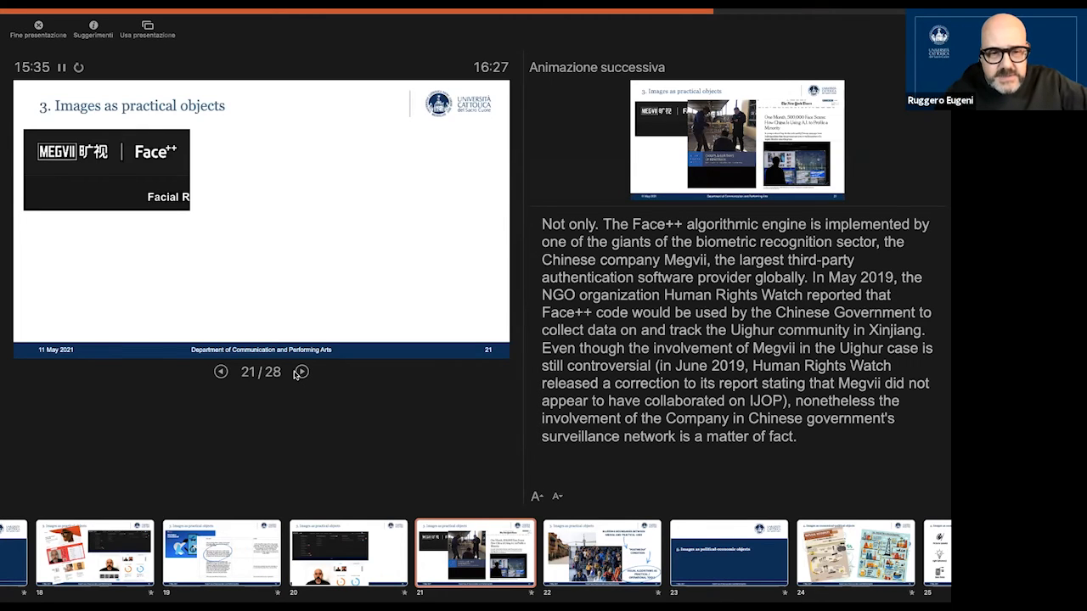
{"action": "left_click", "coordinate": [300, 371]}
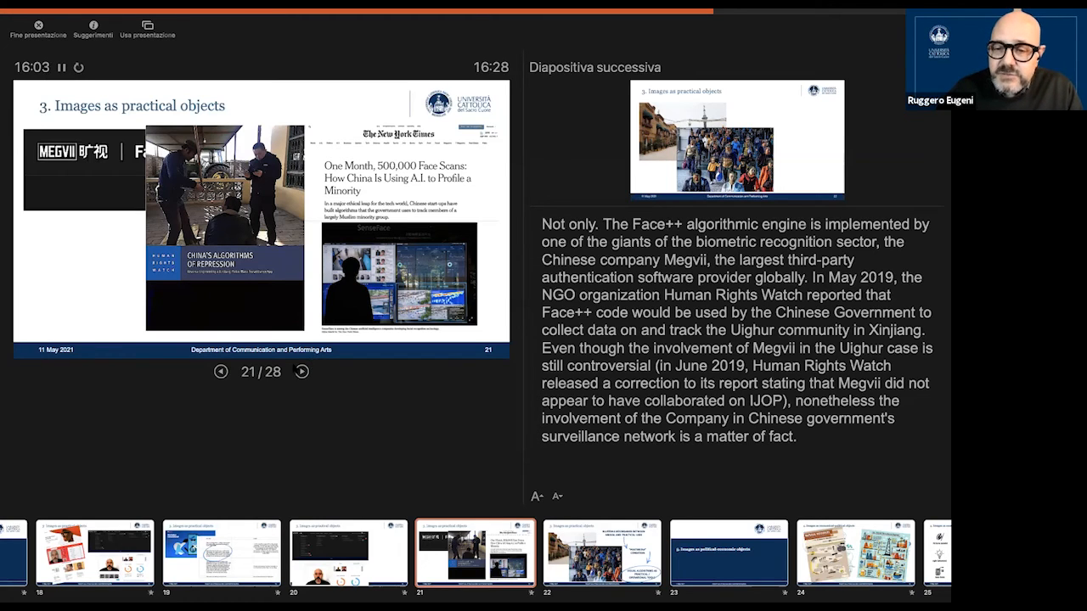
{"action": "left_click", "coordinate": [301, 372]}
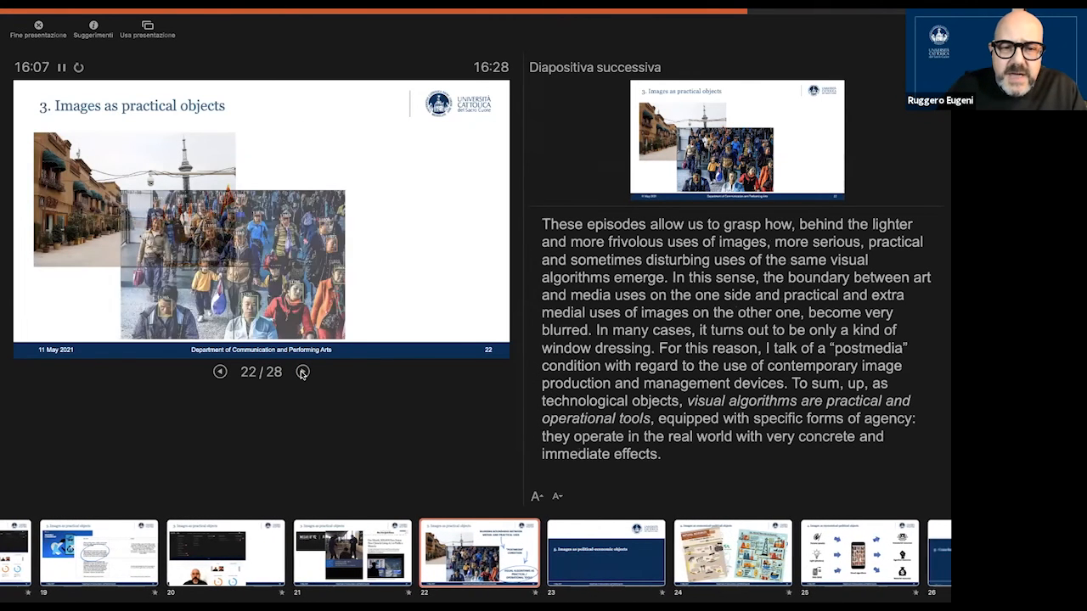
Reveal slide 22's blurring-boundaries, postmedia and visual-algorithms captions, then advance to slide 23.
{"action": "left_click", "coordinate": [302, 371]}
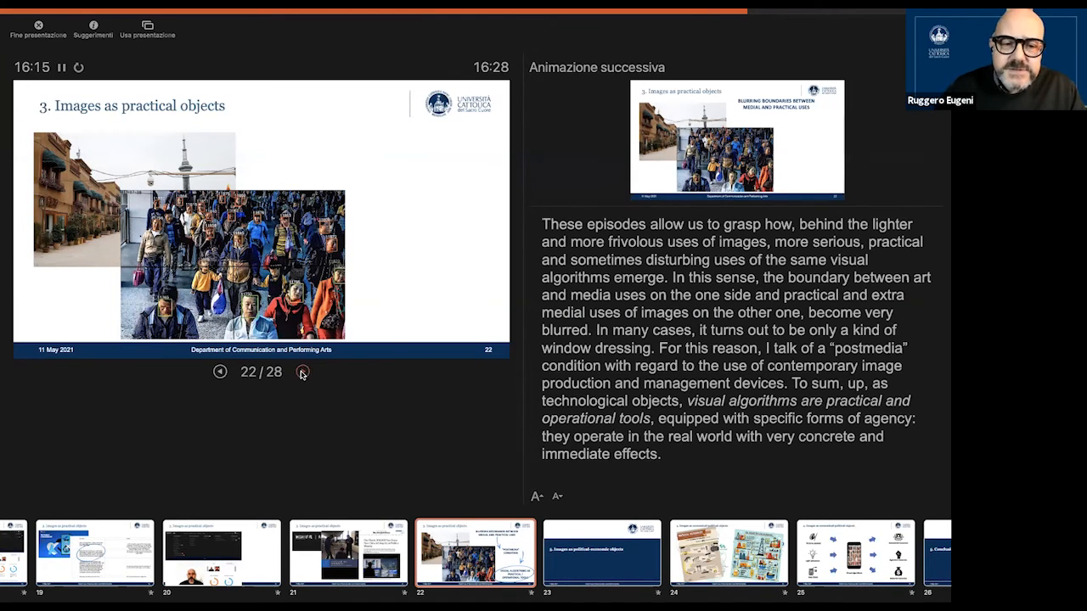
{"action": "left_click", "coordinate": [301, 372]}
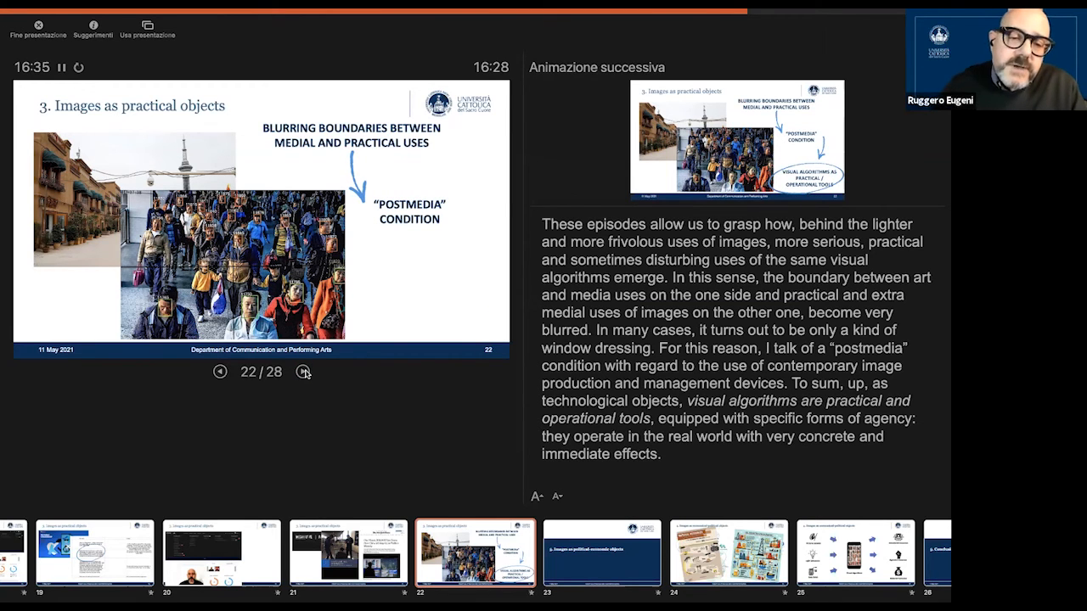
{"action": "left_click", "coordinate": [303, 372]}
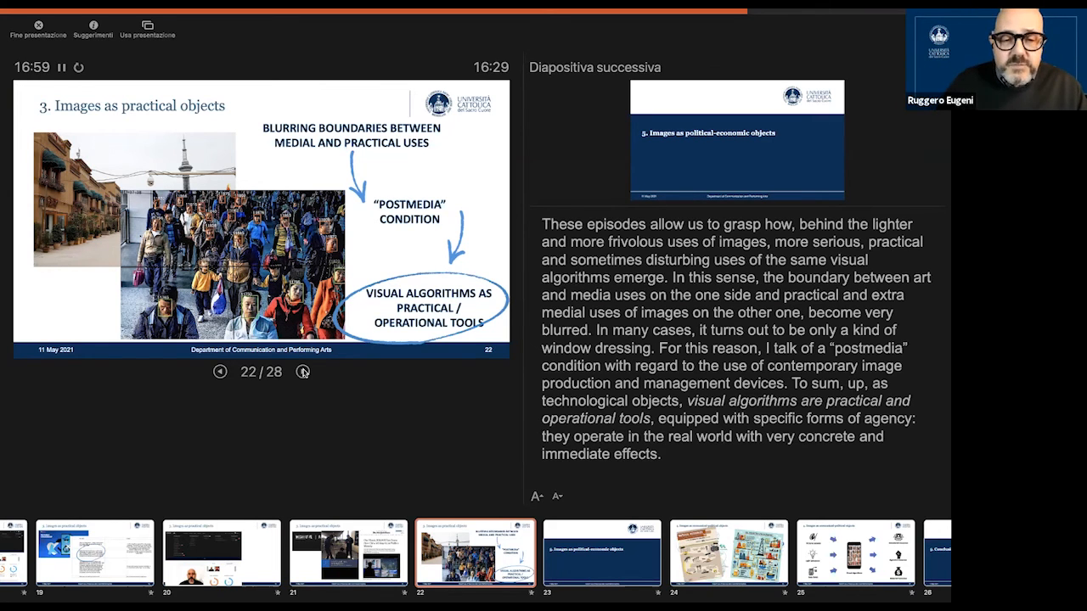
{"action": "left_click", "coordinate": [302, 372]}
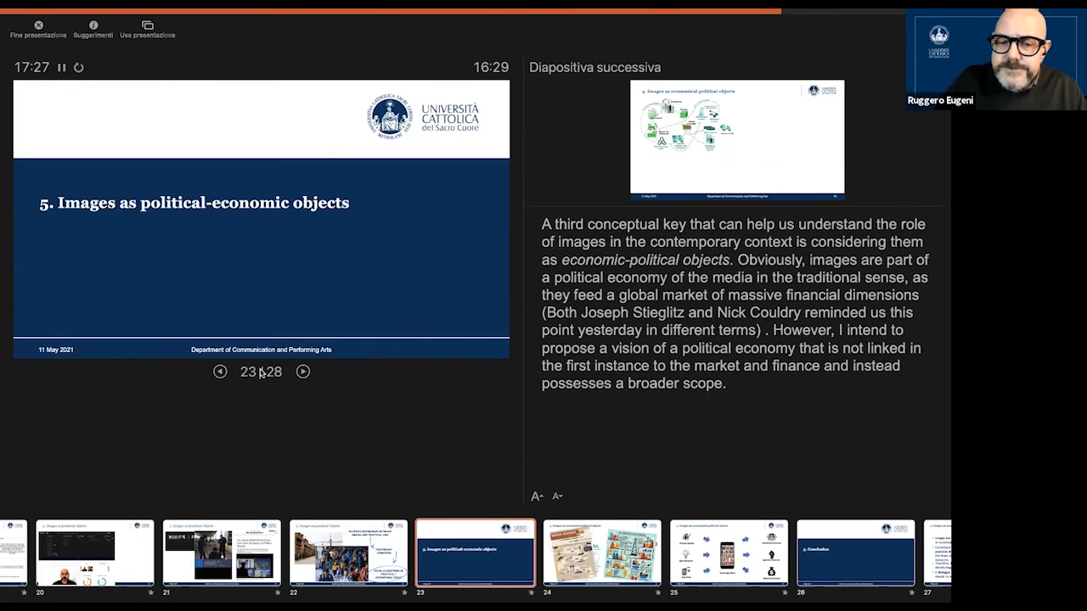
Show slide 24's industrial, circular economy, natural resources and oil graphics, then reach slide 25.
{"action": "left_click", "coordinate": [302, 372]}
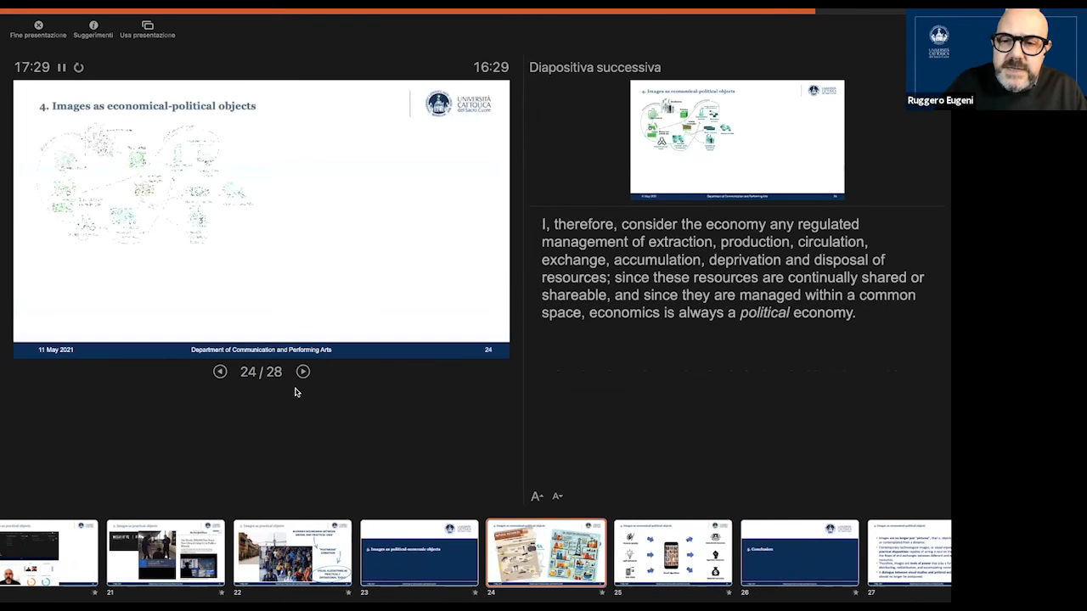
{"action": "left_click", "coordinate": [304, 372]}
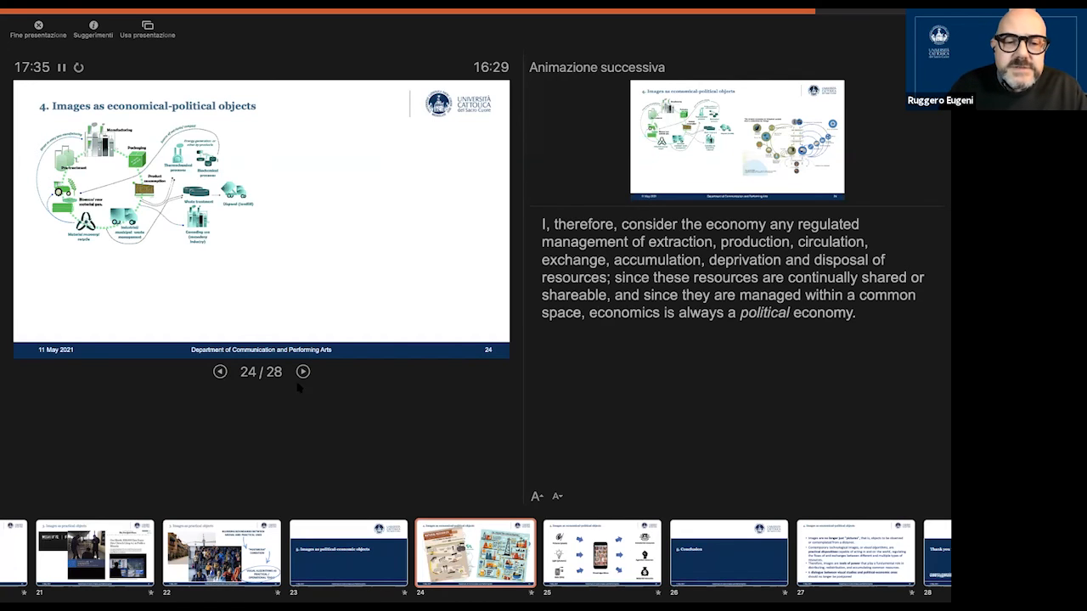
{"action": "left_click", "coordinate": [302, 372]}
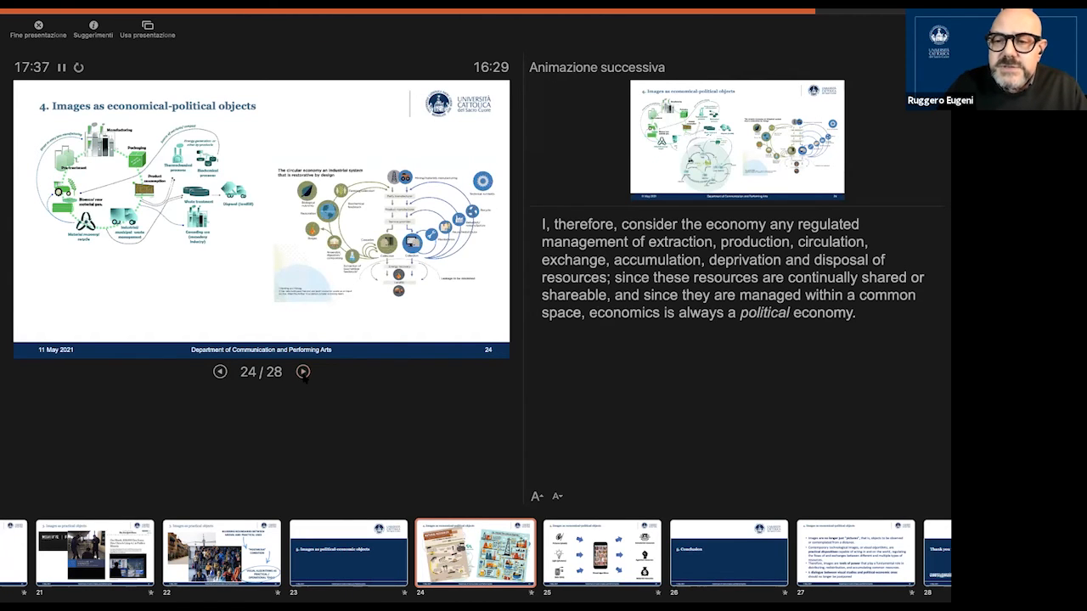
{"action": "left_click", "coordinate": [302, 371]}
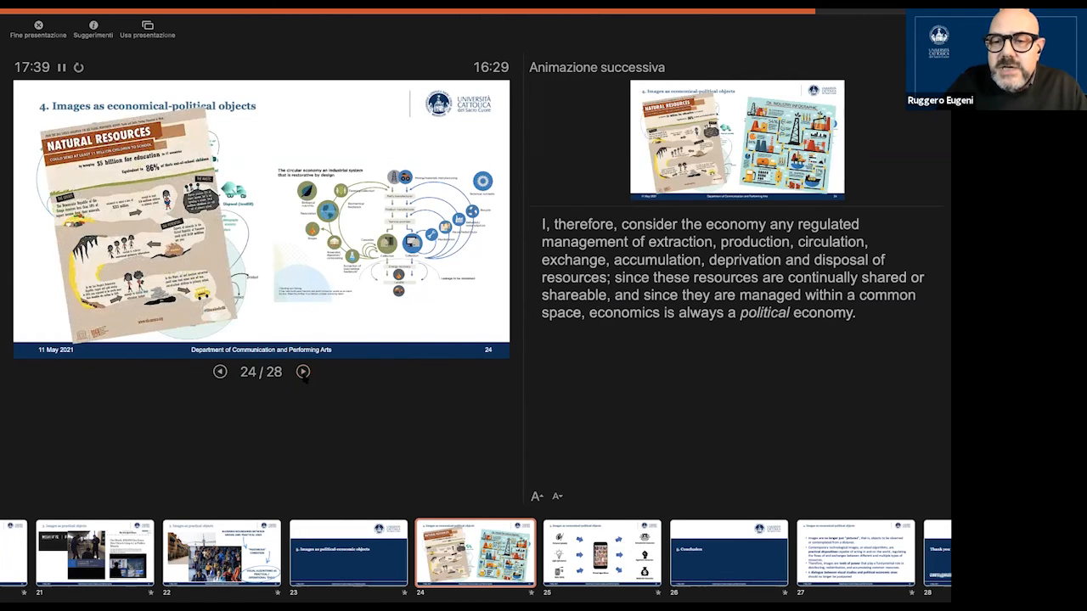
{"action": "left_click", "coordinate": [302, 372]}
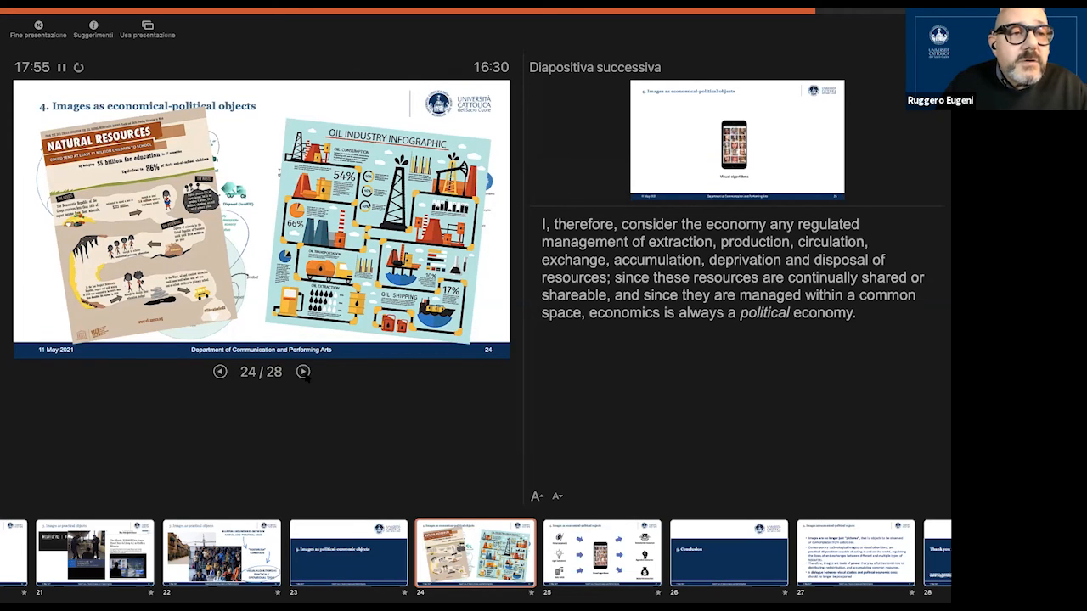
{"action": "left_click", "coordinate": [302, 372]}
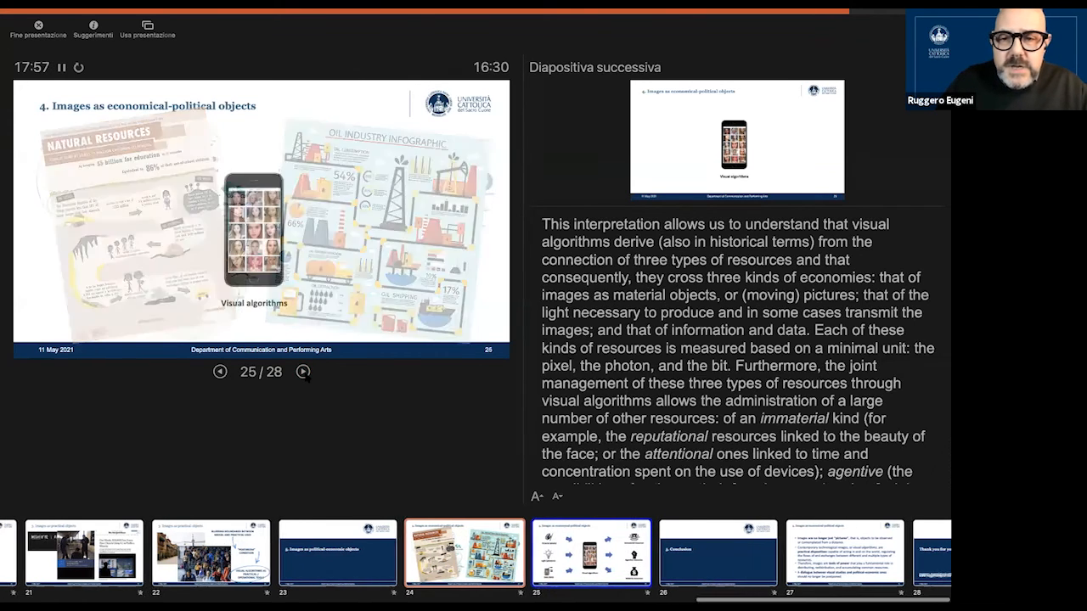
Reveal the pixels, photons and bits resource diagram, then advance to the Conclusion slide.
{"action": "left_click", "coordinate": [303, 372]}
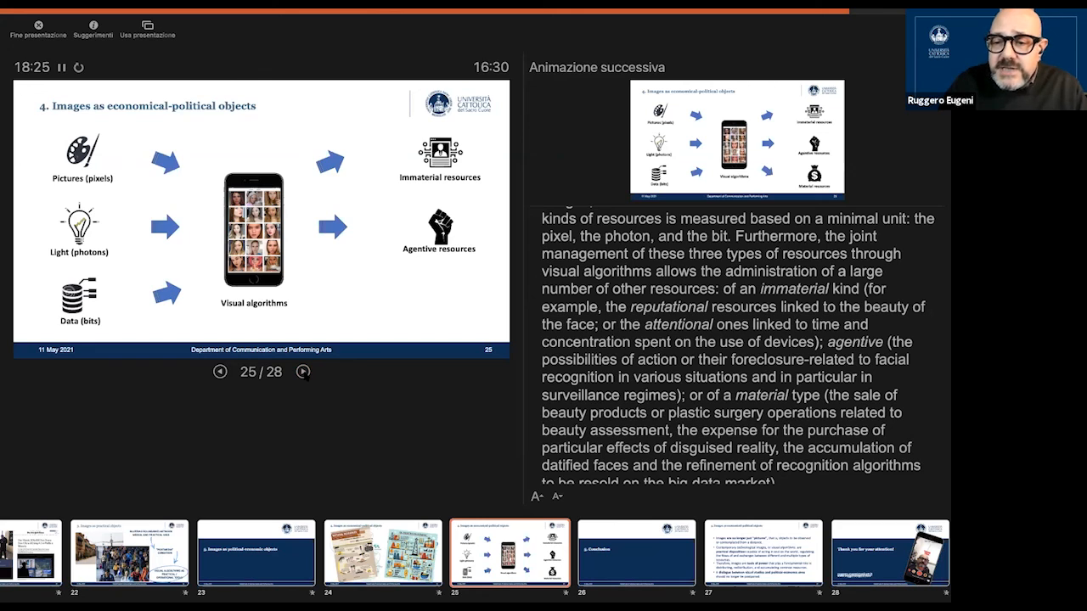
{"action": "scroll", "scroll_direction": "down", "scroll_amount": 3}
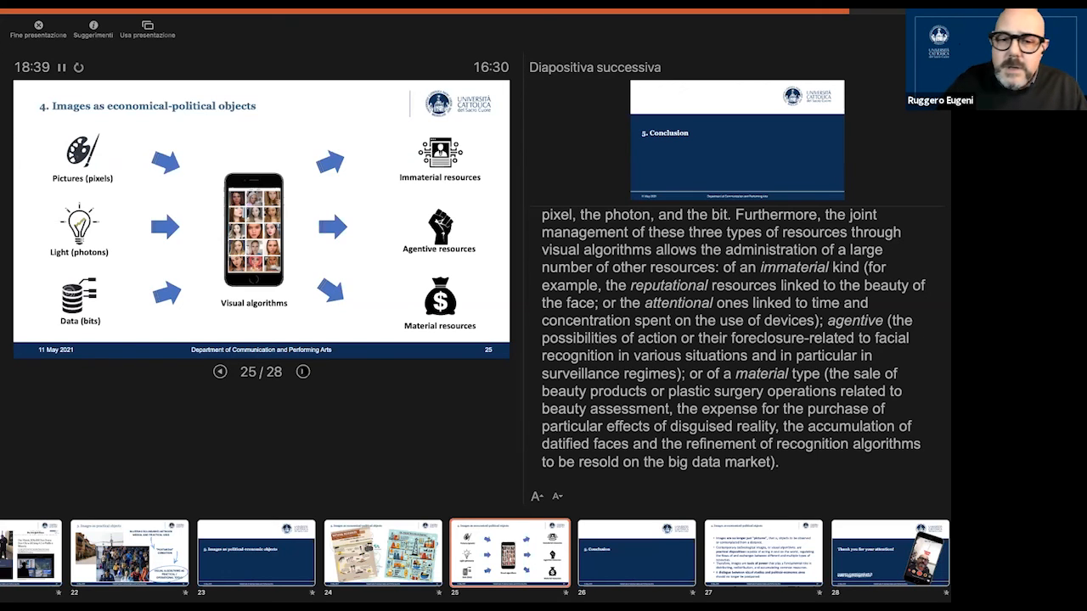
{"action": "left_click", "coordinate": [303, 372]}
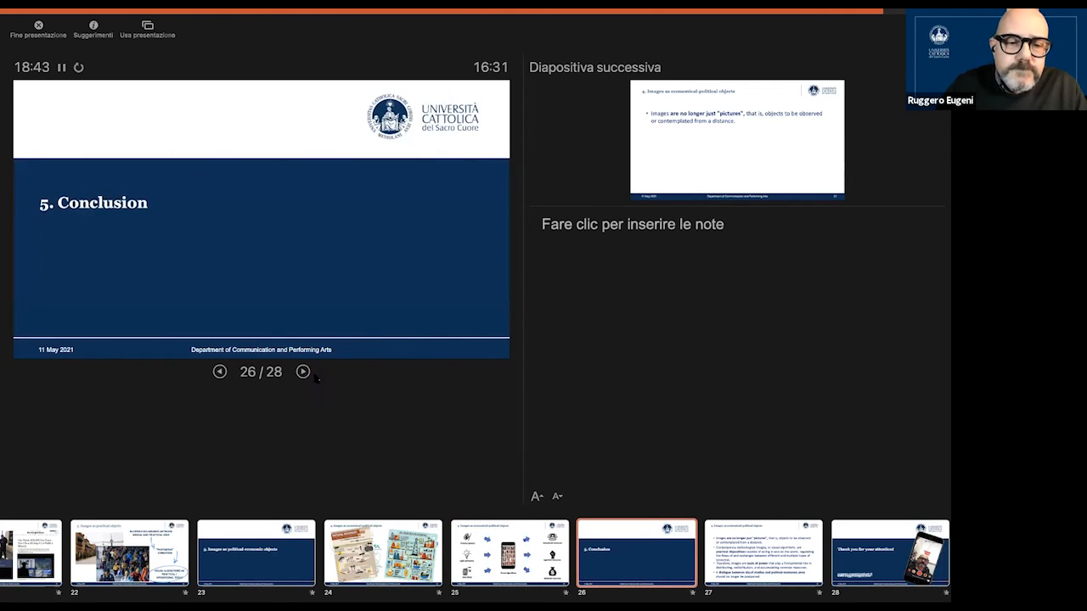
Reveal all of slide 27's concluding bullets, then advance to the thank-you slide 28.
{"action": "left_click", "coordinate": [302, 372]}
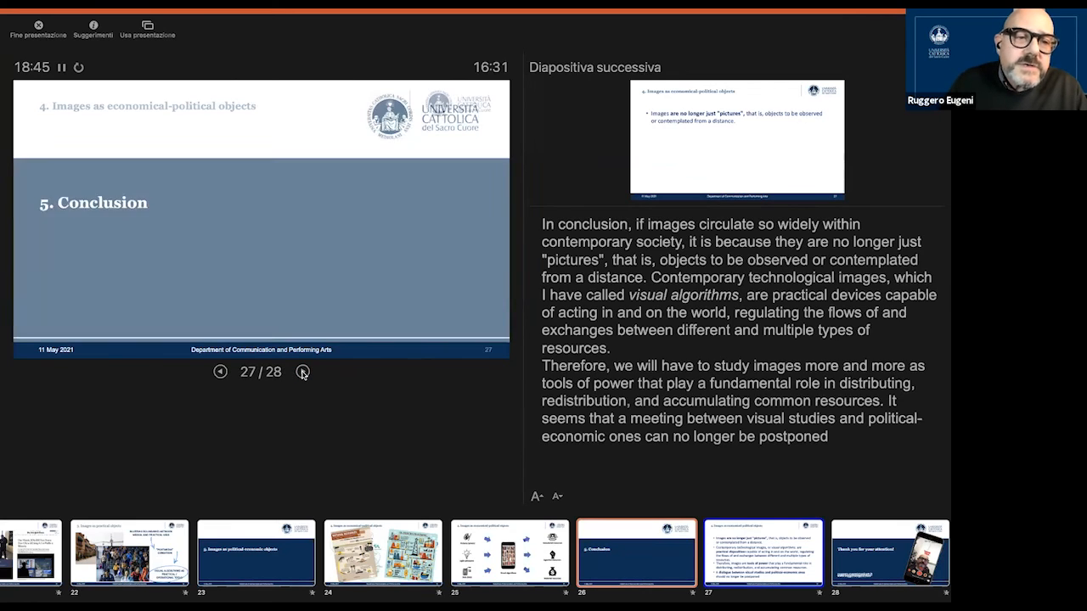
{"action": "left_click", "coordinate": [302, 372]}
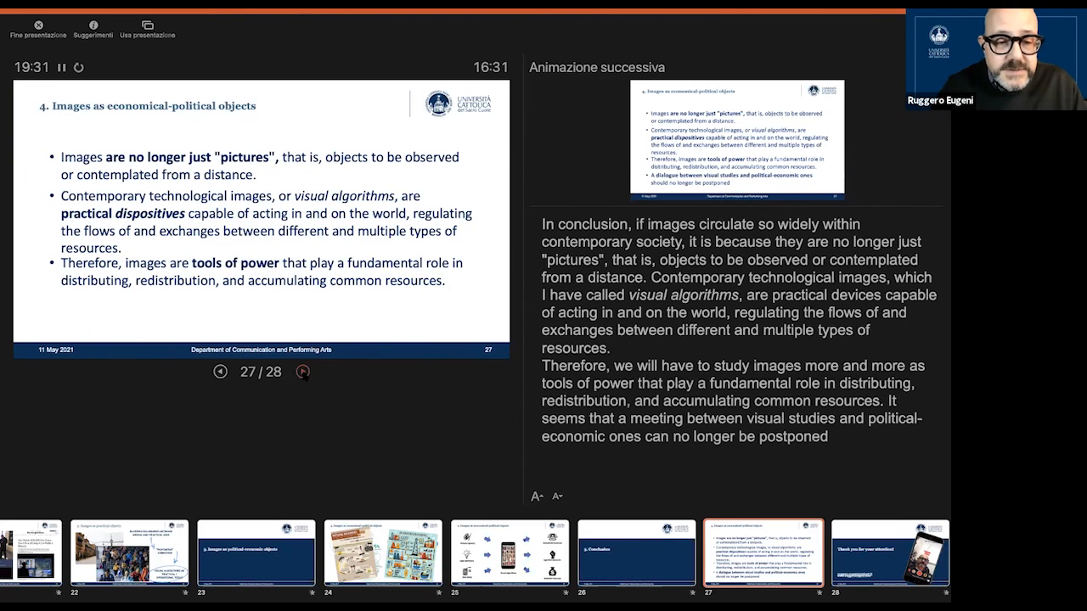
{"action": "left_click", "coordinate": [303, 371]}
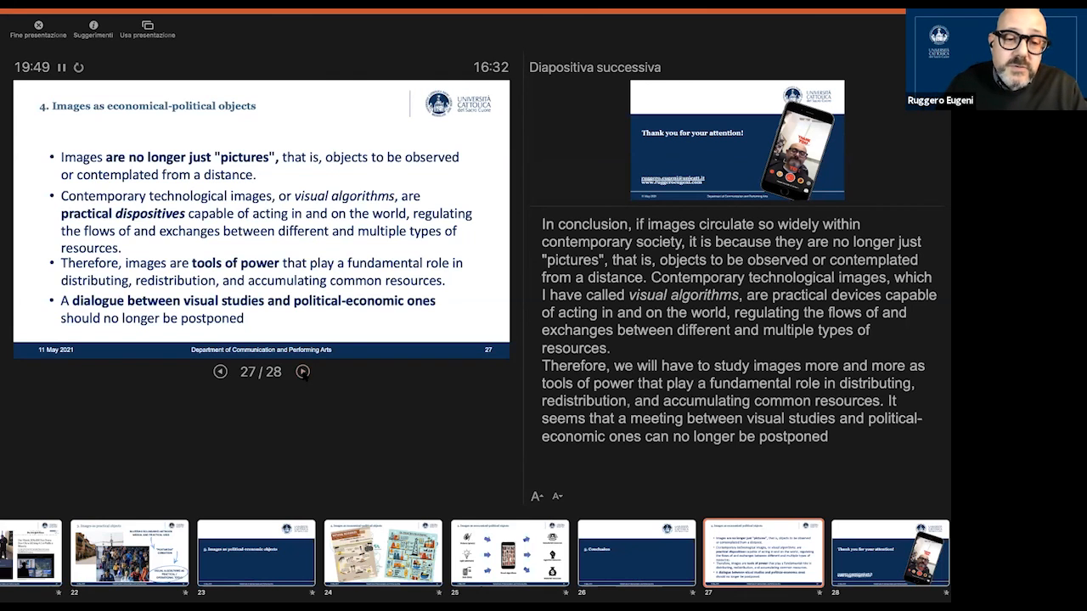
{"action": "left_click", "coordinate": [302, 371]}
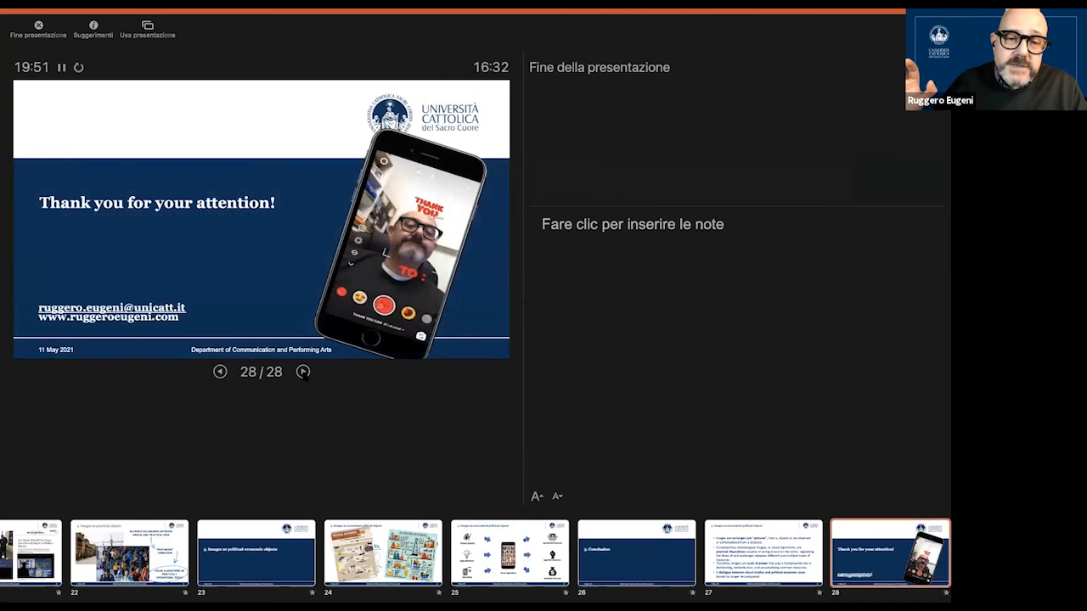